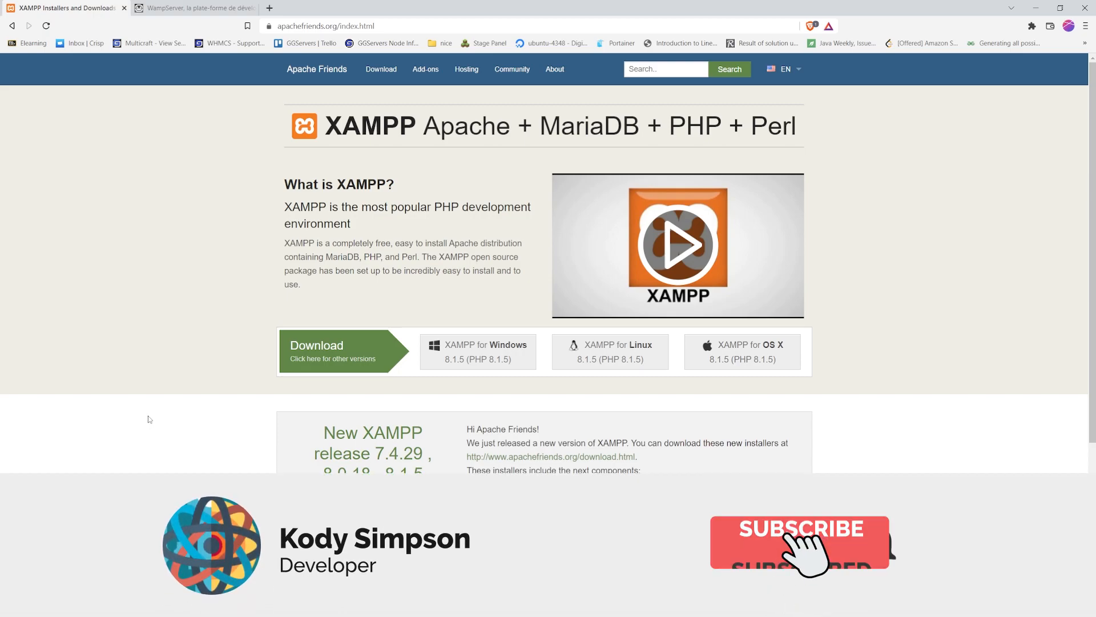
- Switch from the XAMPP homepage to the WampServer homepage
click(799, 543)
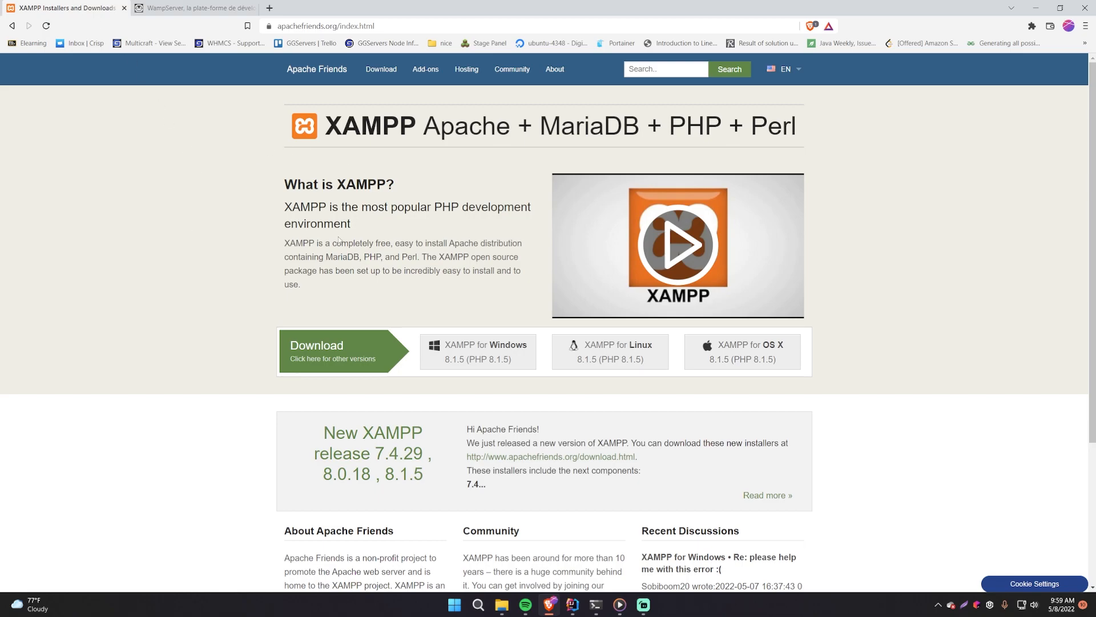
click(195, 8)
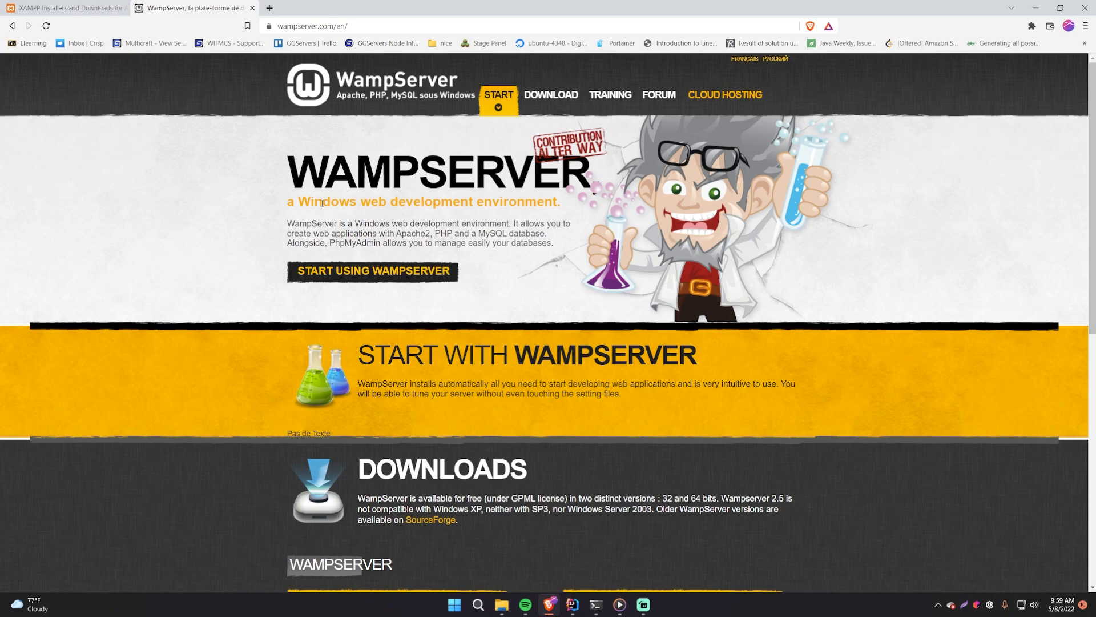
mouse_move(269, 182)
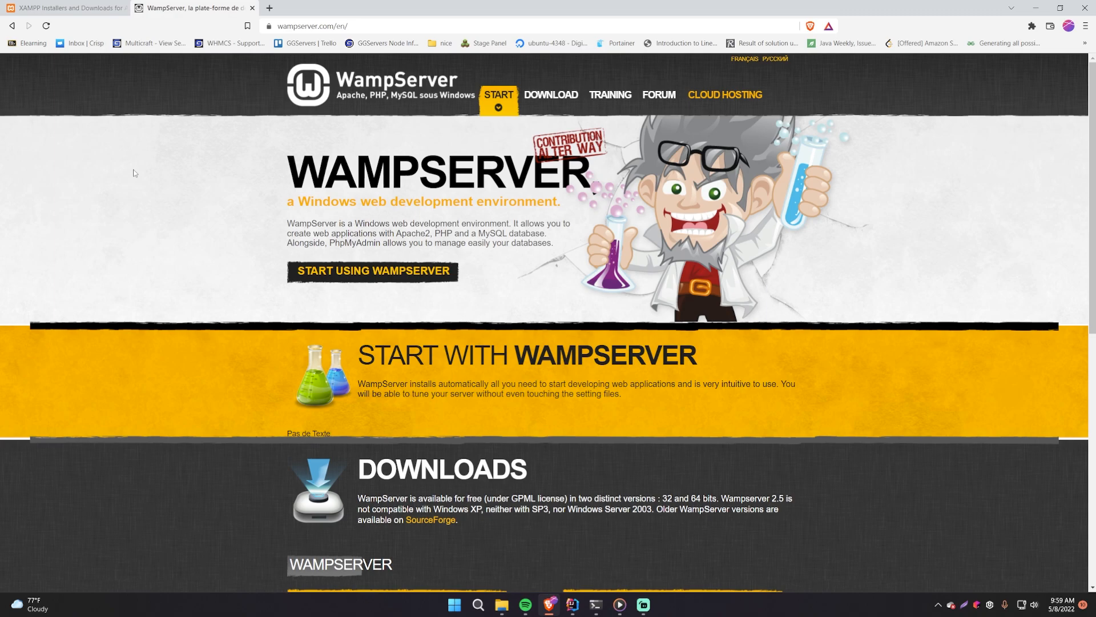
mouse_move(378, 223)
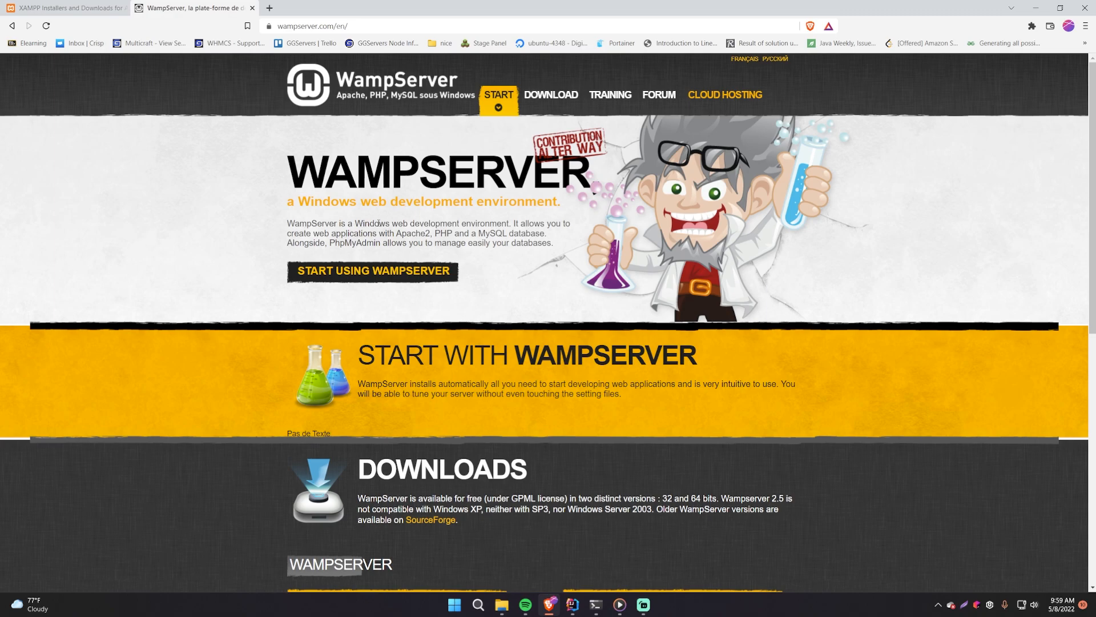
click(66, 8)
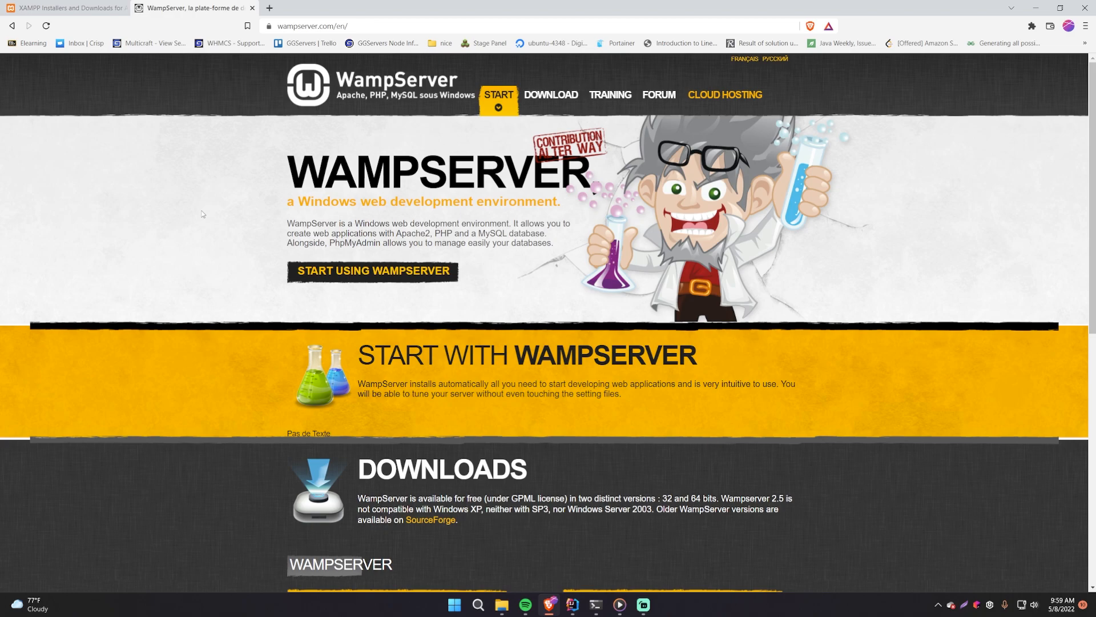
mouse_move(167, 187)
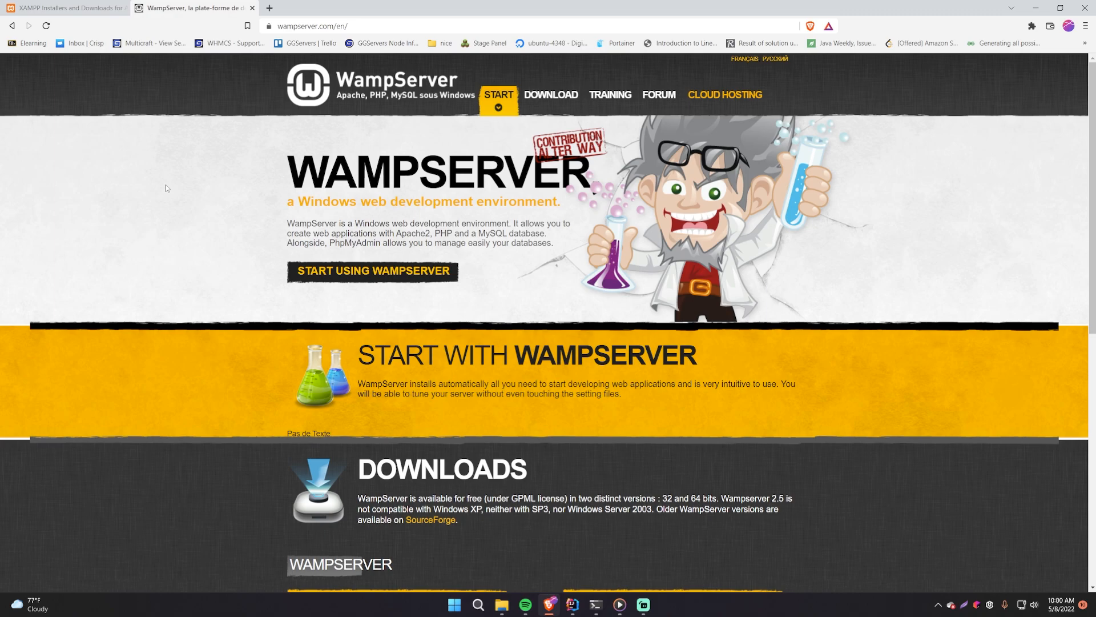
mouse_move(170, 159)
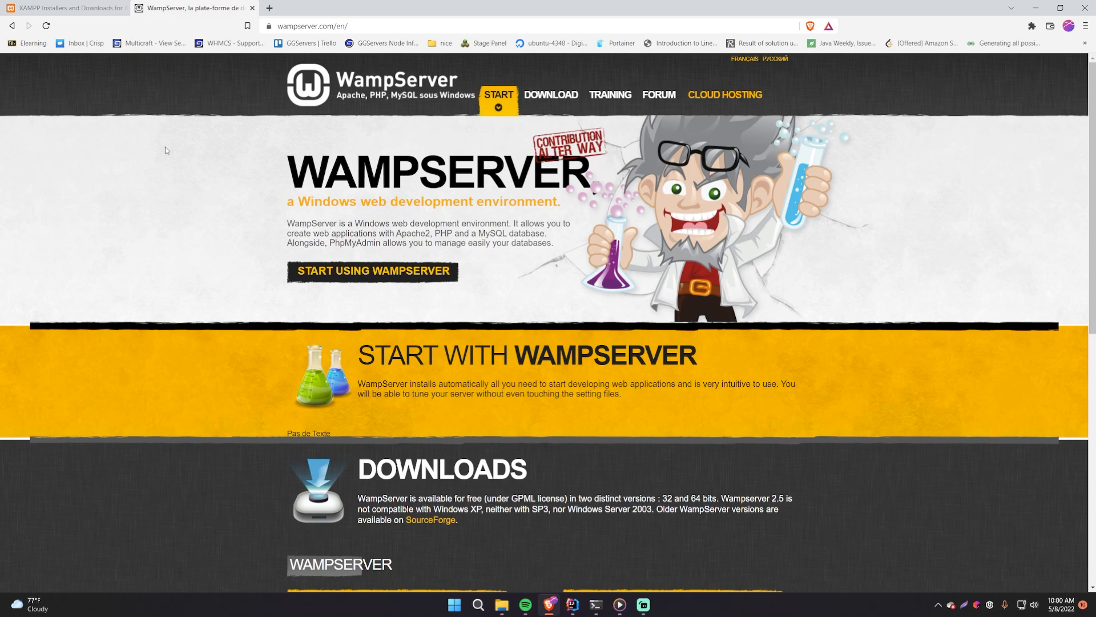
click(66, 8)
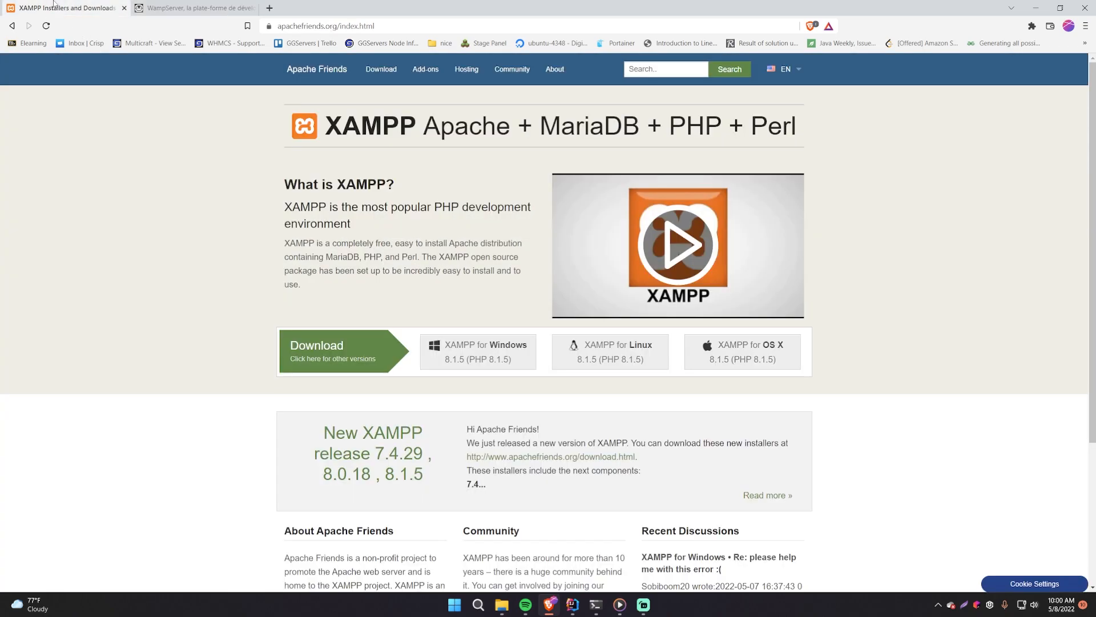
double_click(459, 126)
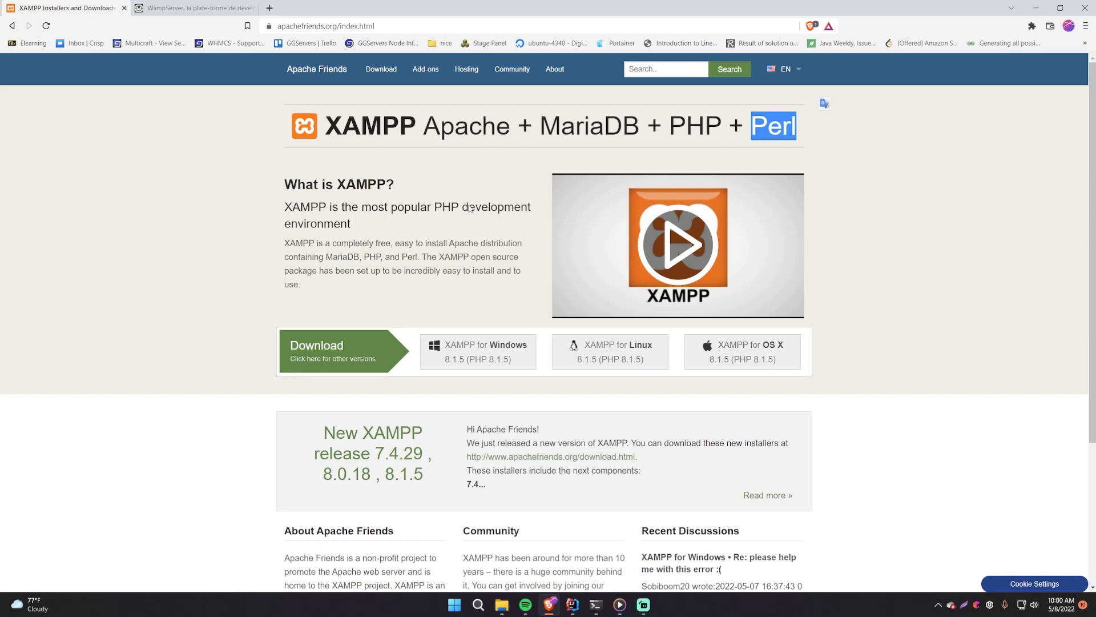
scroll(down, 3)
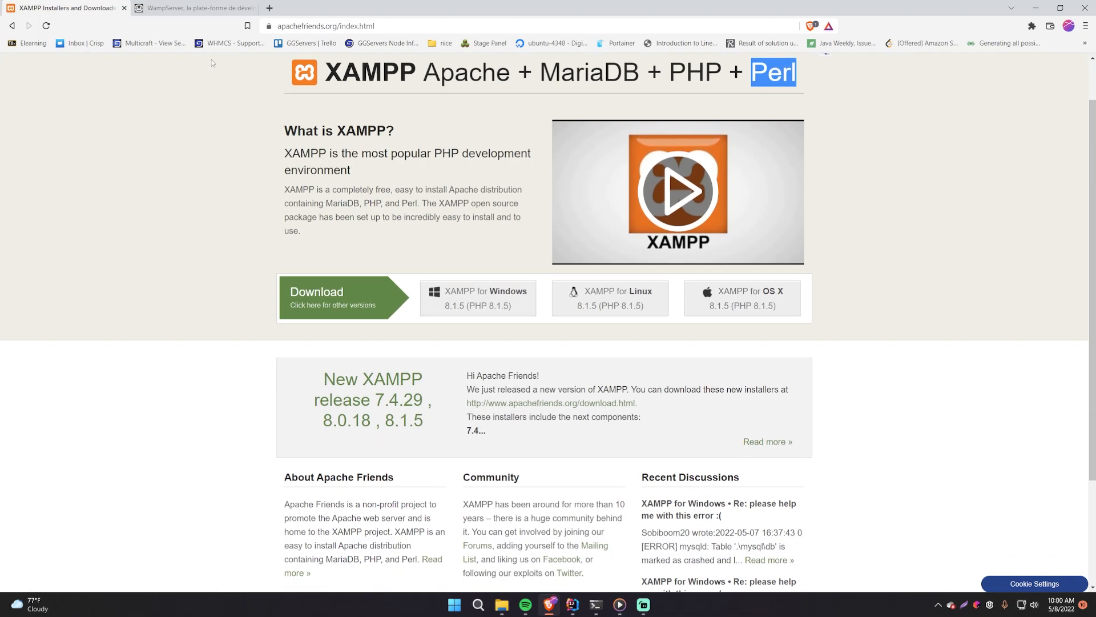
click(195, 8)
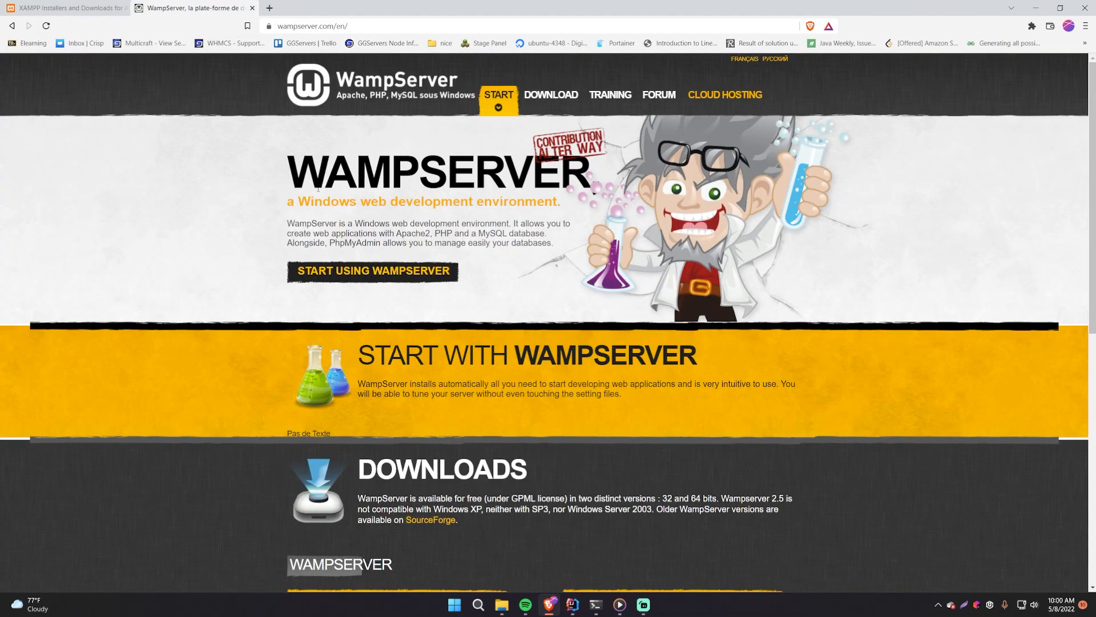
- Start the direct download of the 64-bit WampServer 3.2.6 installer, skipping the form
double_click(305, 169)
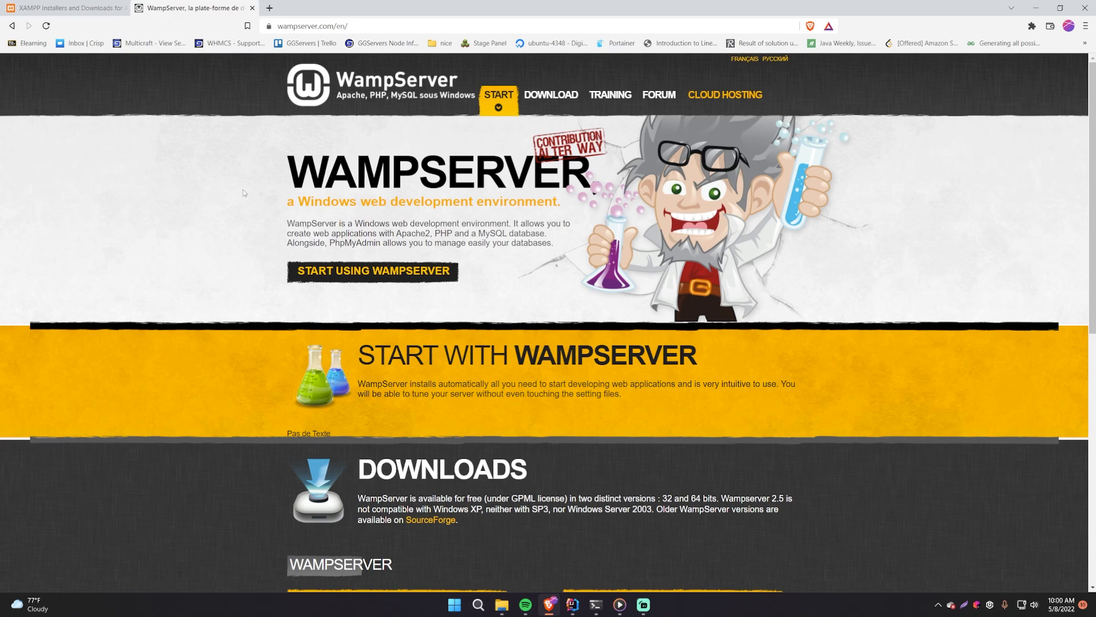
mouse_move(308, 291)
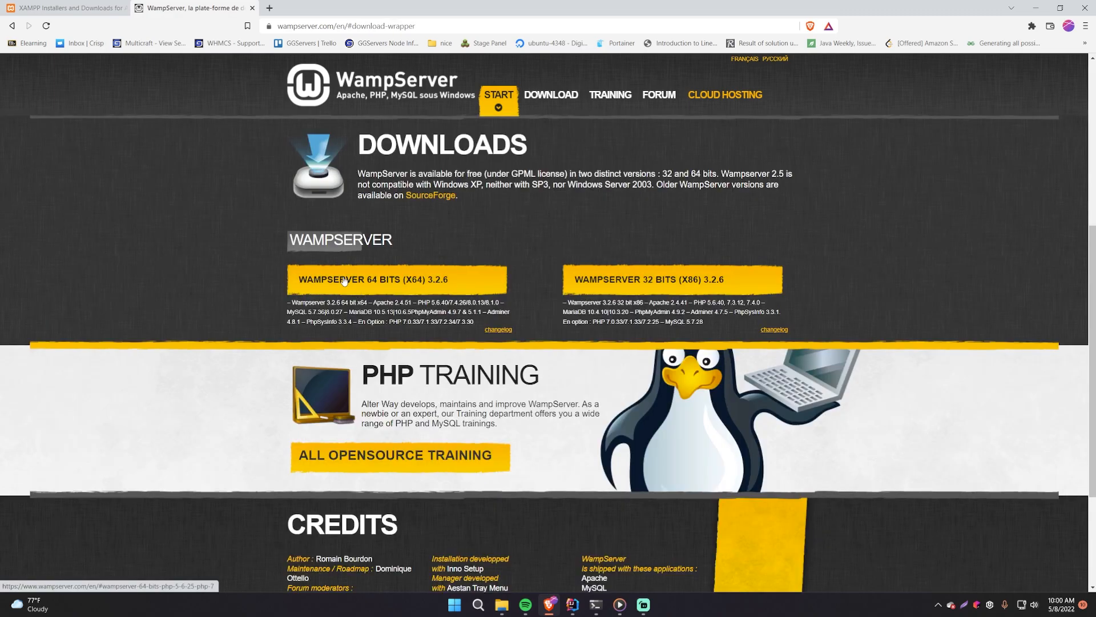
click(397, 278)
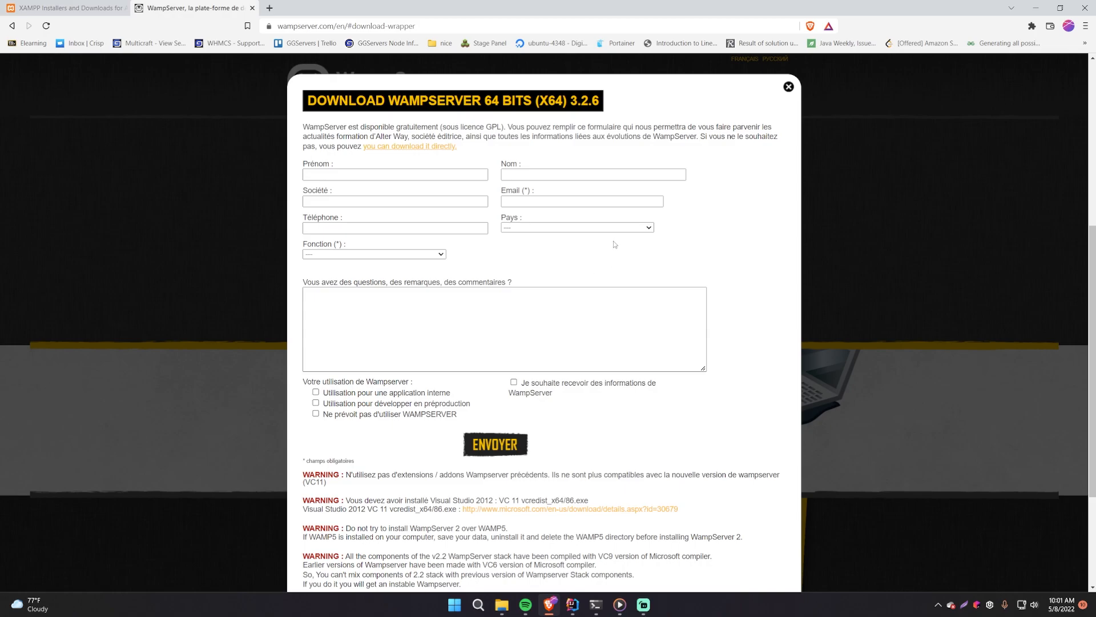
mouse_move(788, 87)
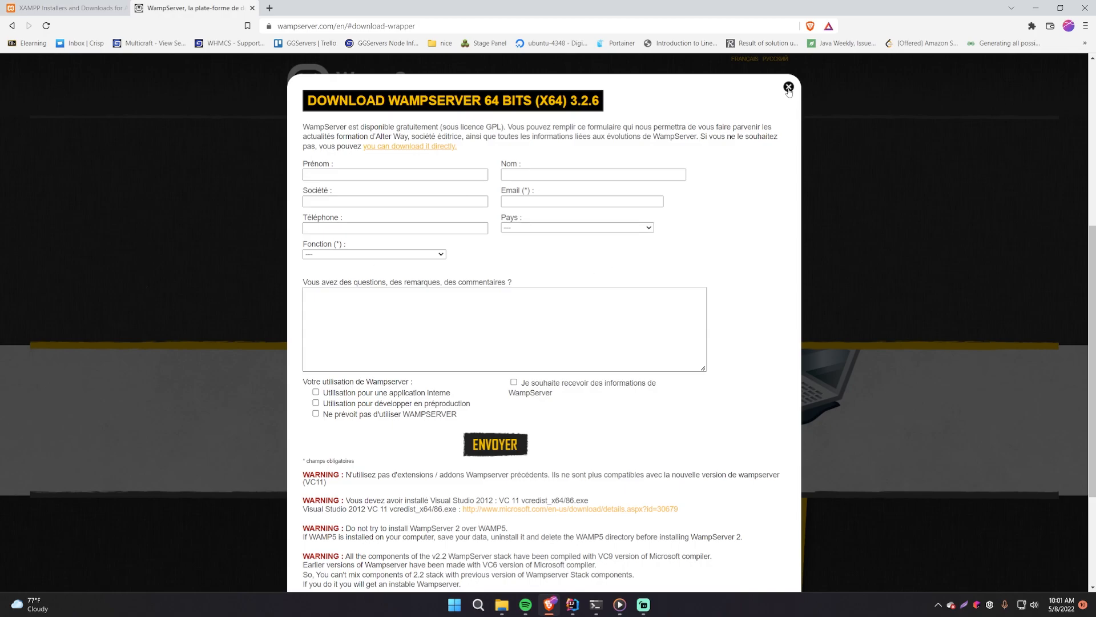
click(788, 87)
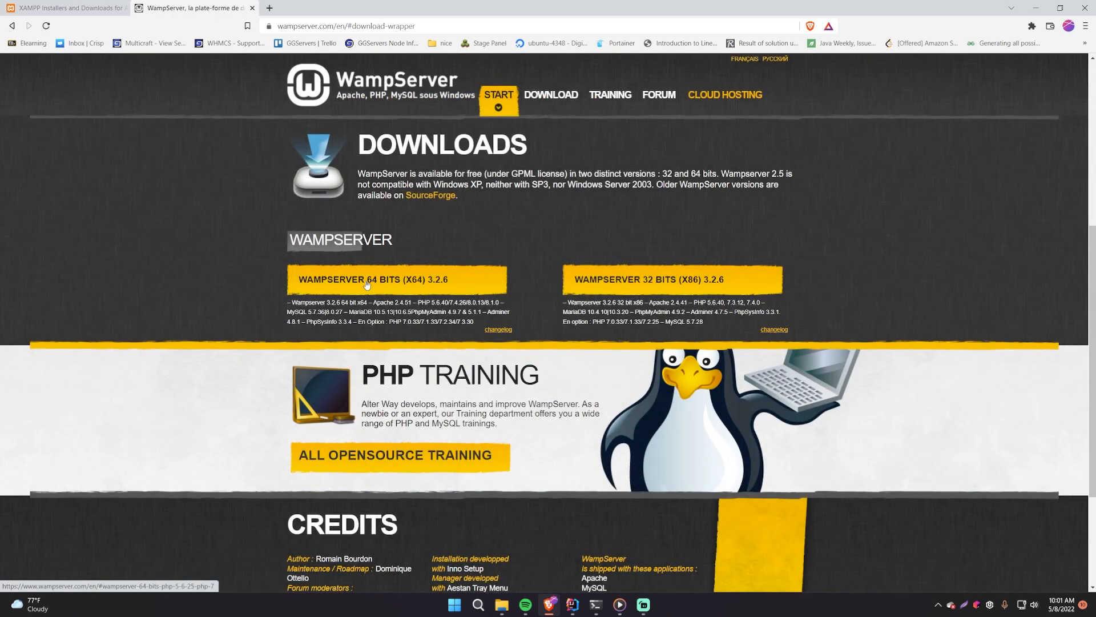
click(397, 278)
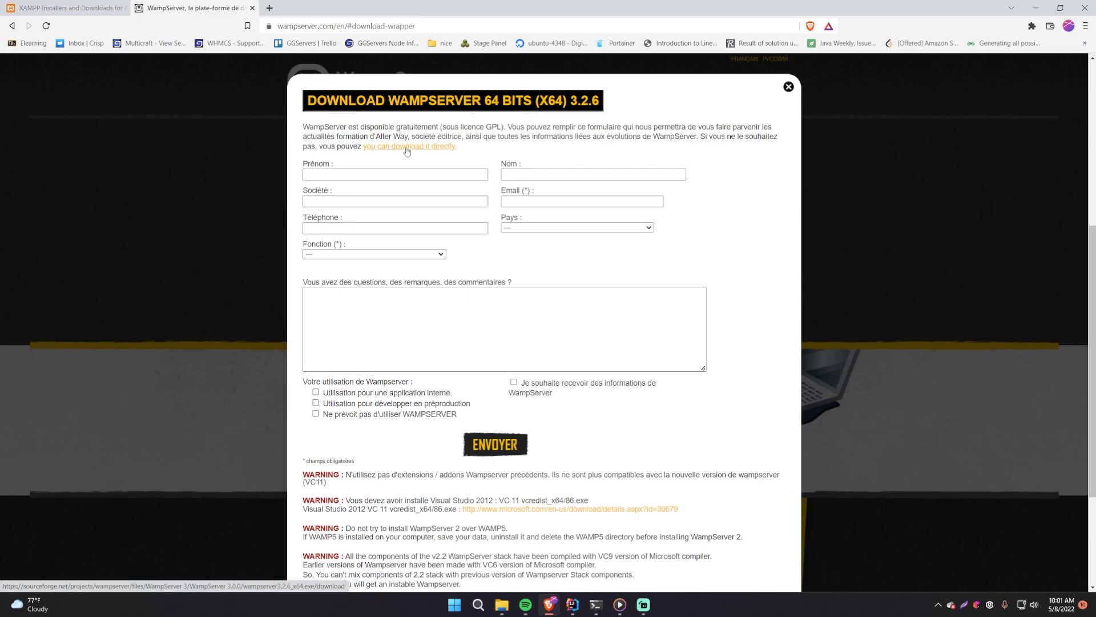
click(409, 146)
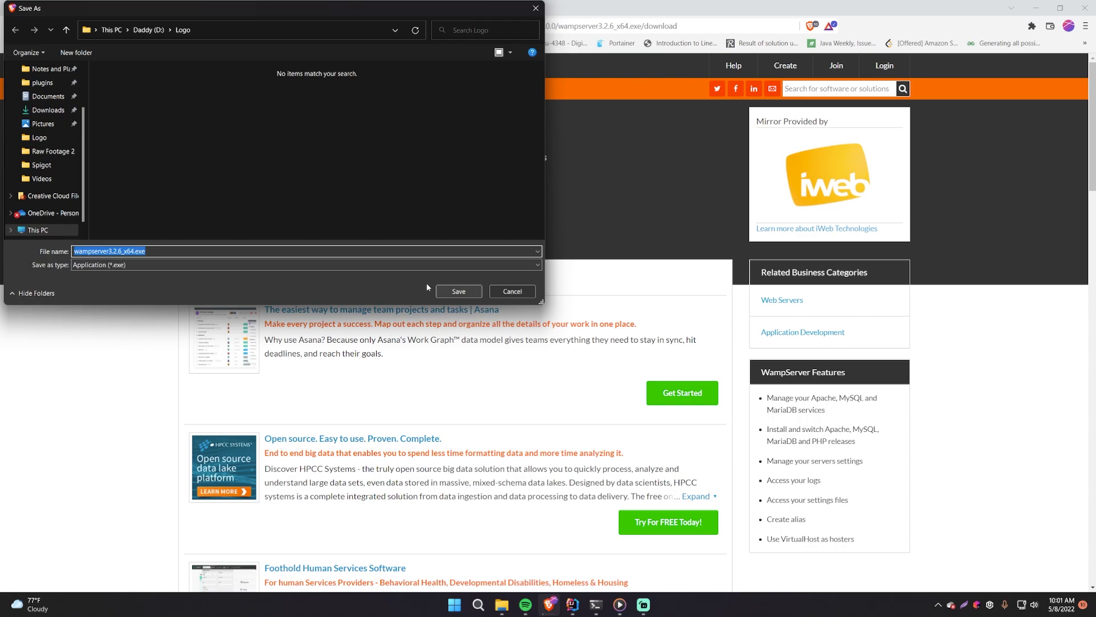
- Save wampserver3.2.6_x64.exe to the Downloads folder
scroll(down, 3)
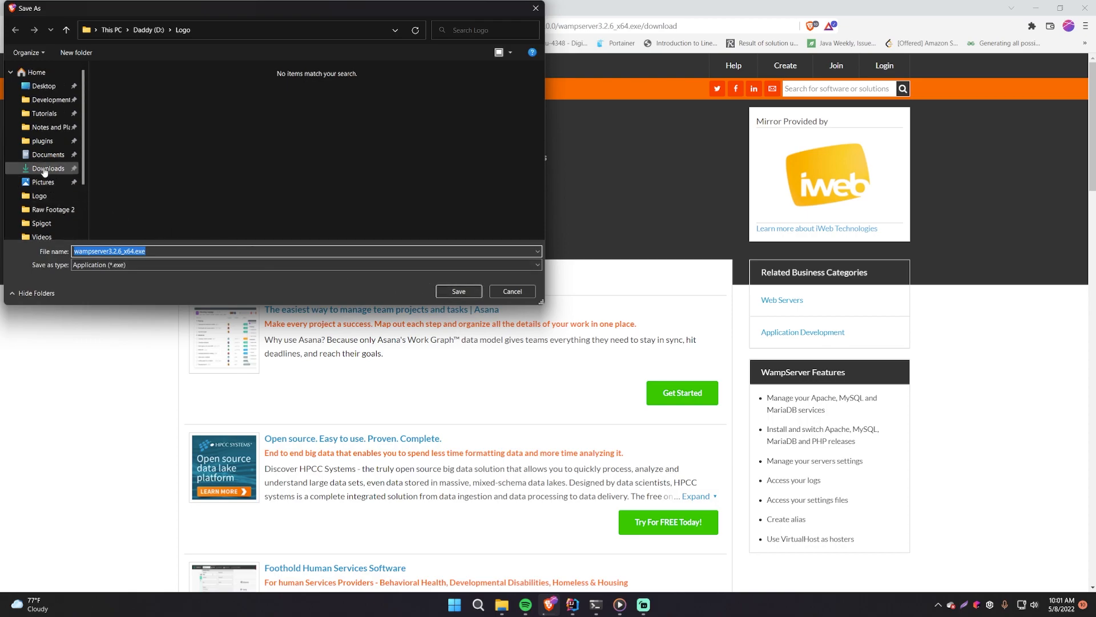
click(458, 291)
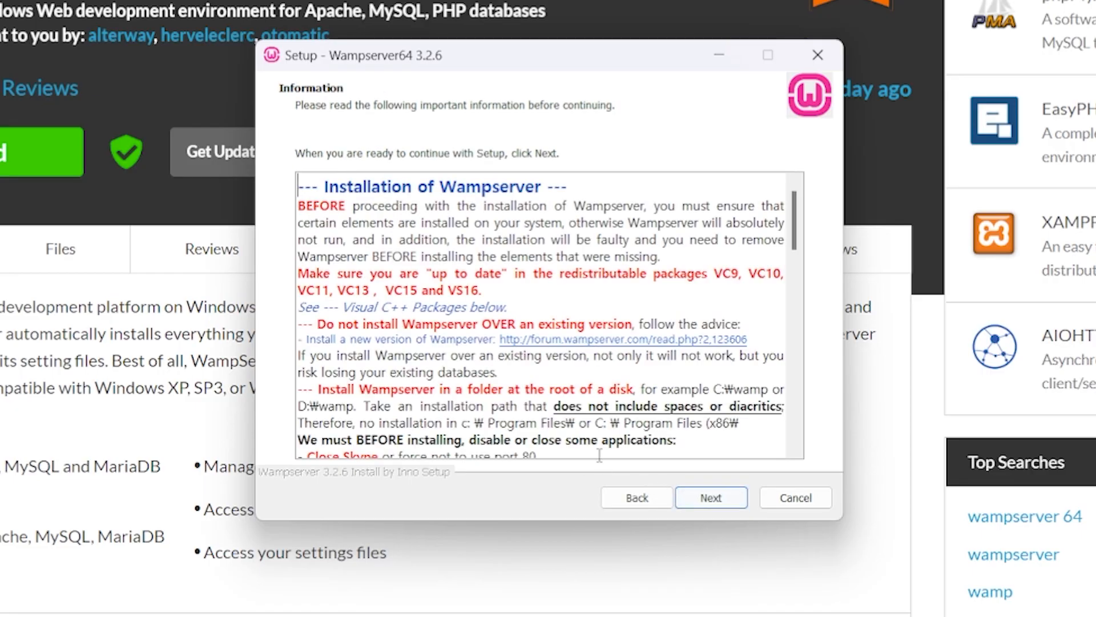
- Accept the default c:\wamp64 install folder and review components, keeping MariaDB 10.6.5 and MySQL 8.0.27
click(709, 496)
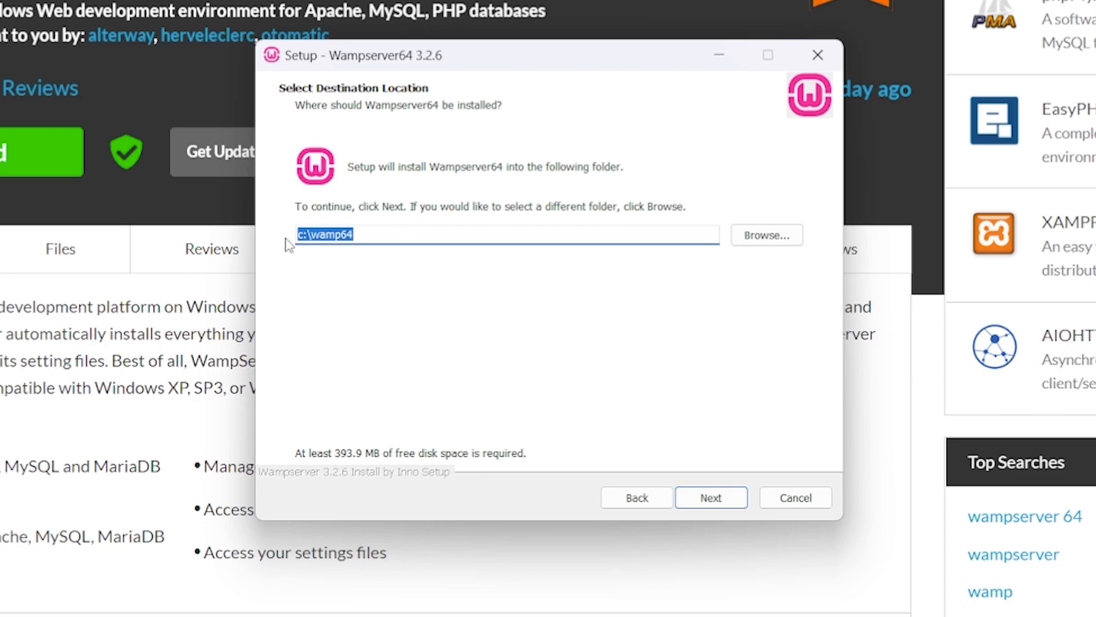
click(709, 496)
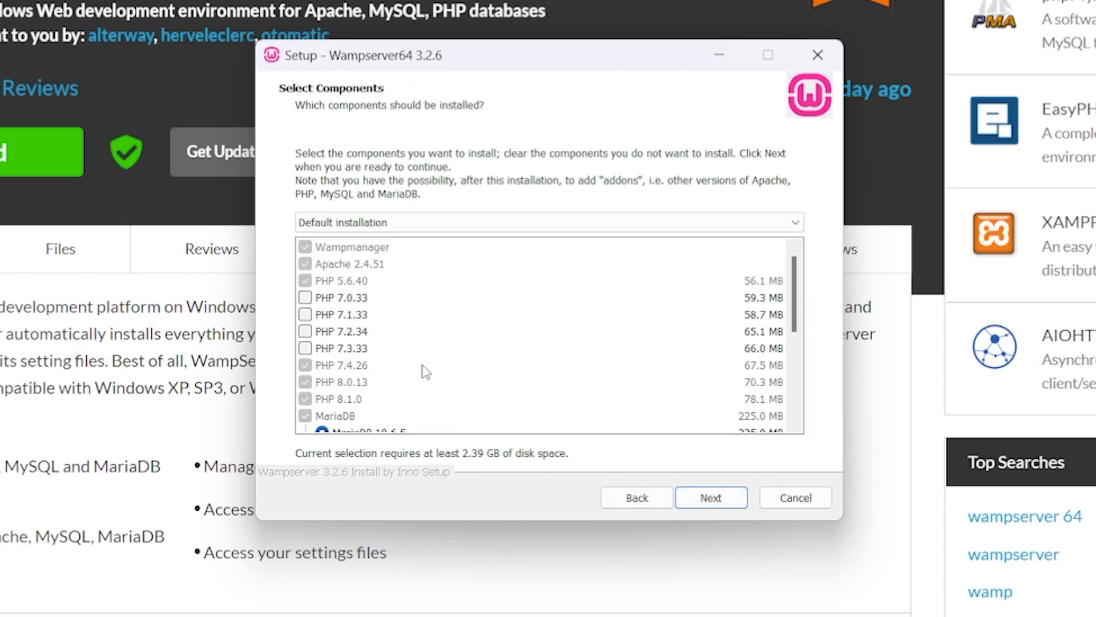
scroll(down, 3)
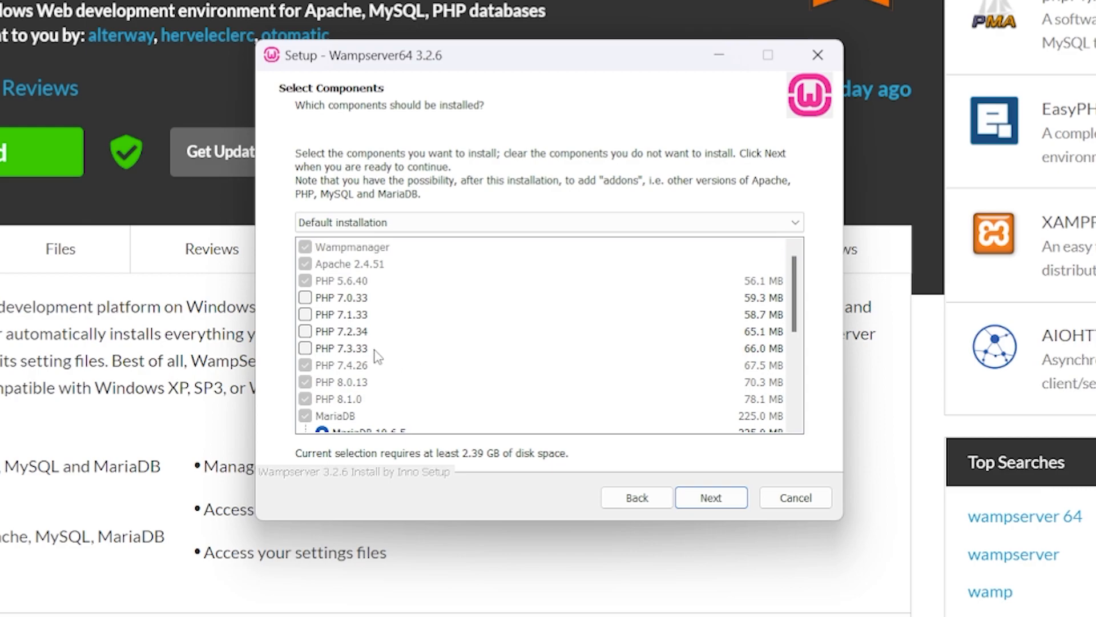
mouse_move(347, 390)
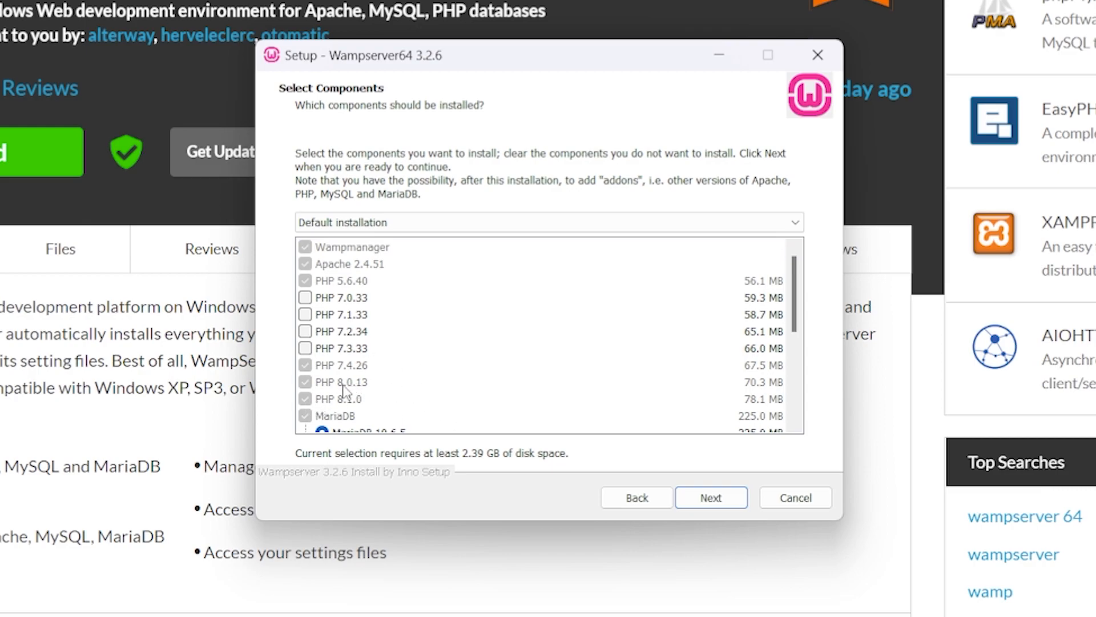
mouse_move(446, 429)
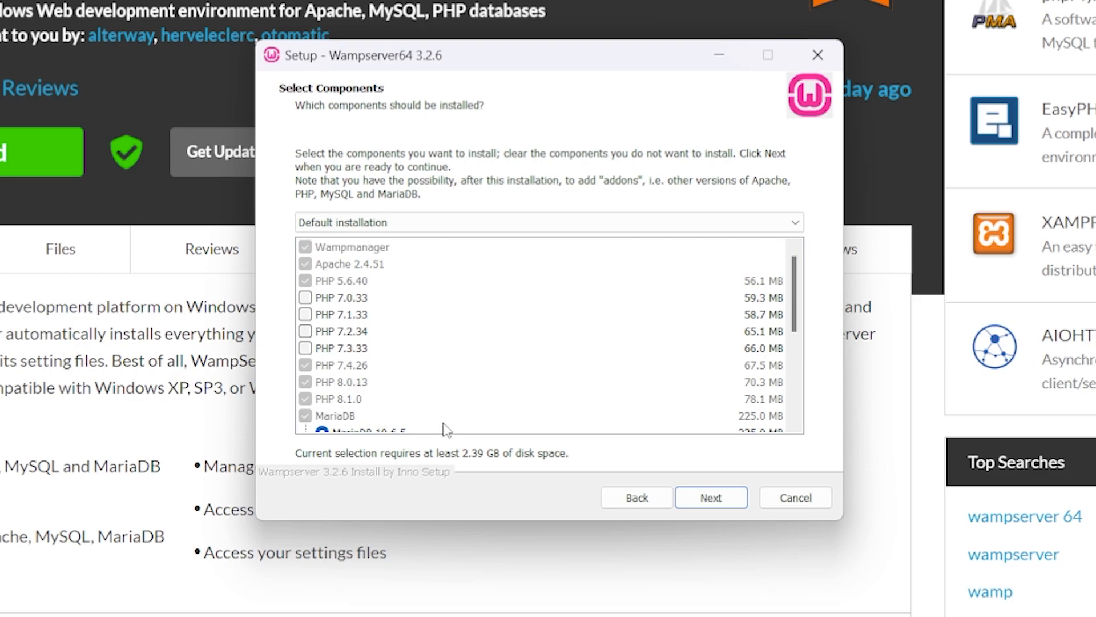
mouse_move(446, 350)
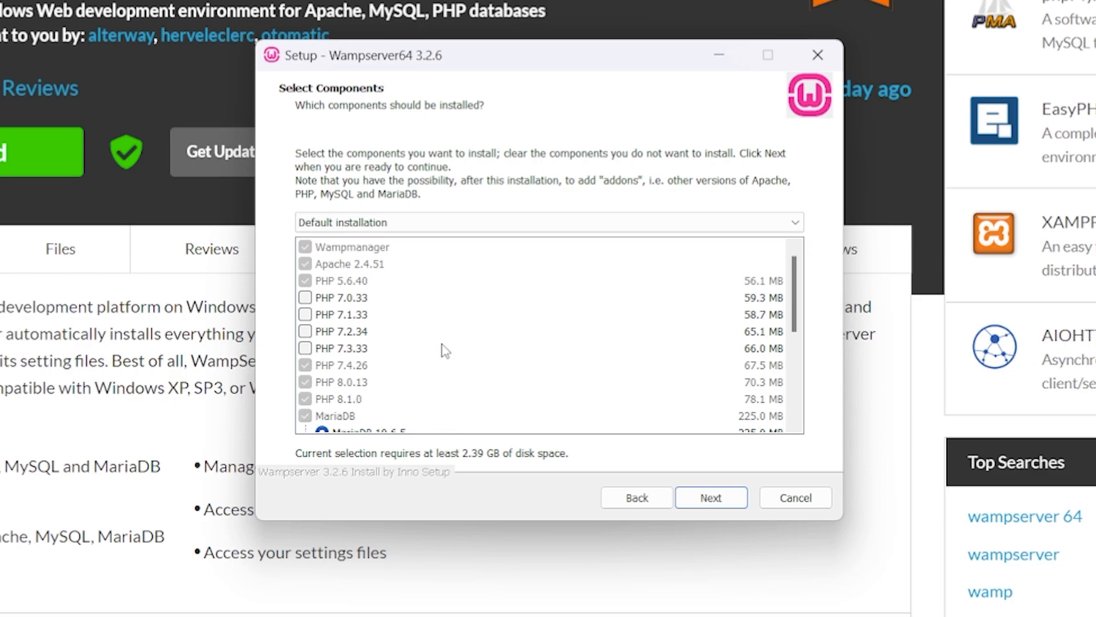
mouse_move(394, 320)
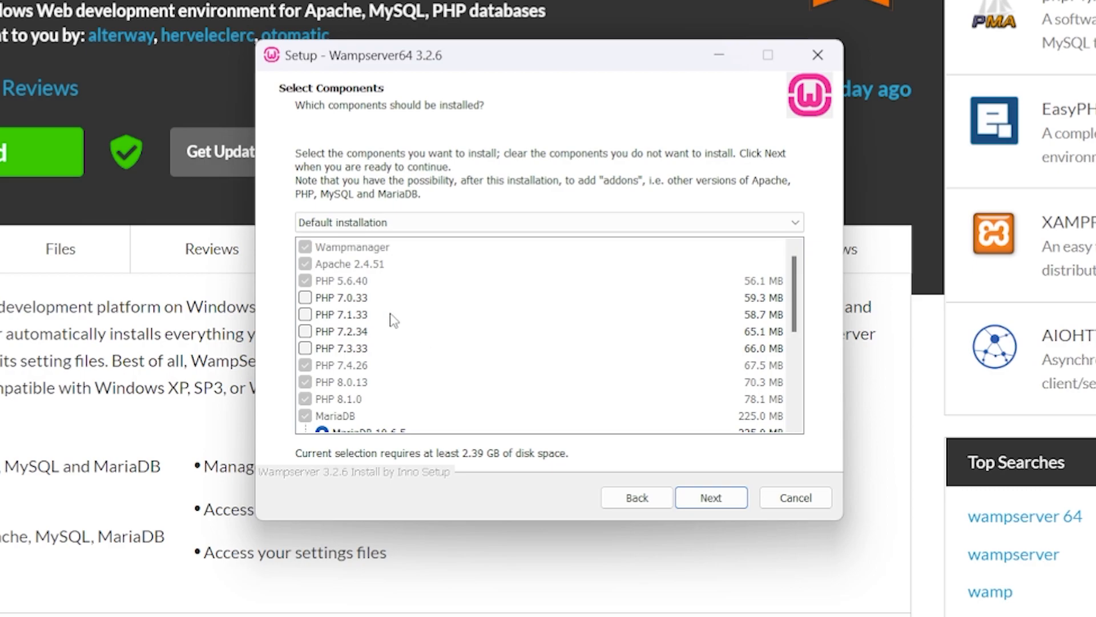
mouse_move(408, 369)
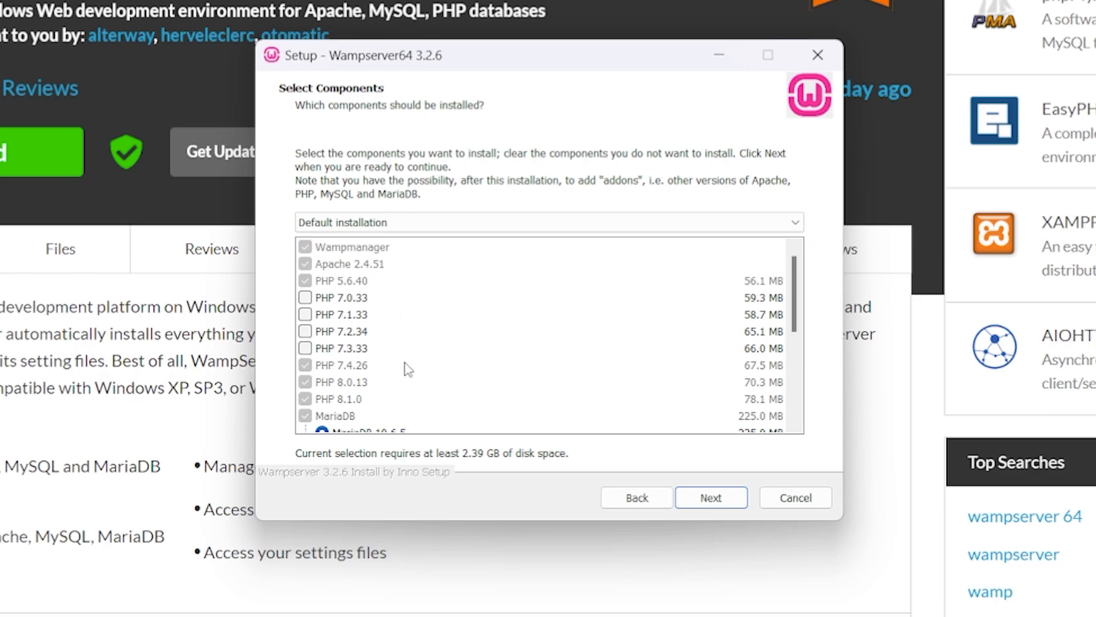
scroll(down, 3)
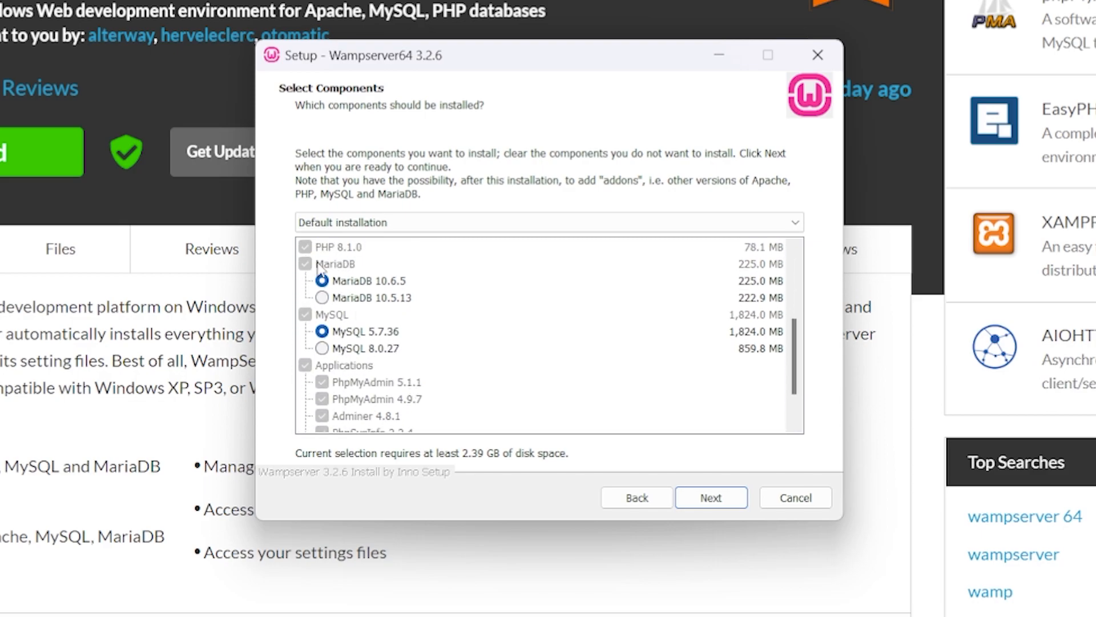
mouse_move(416, 292)
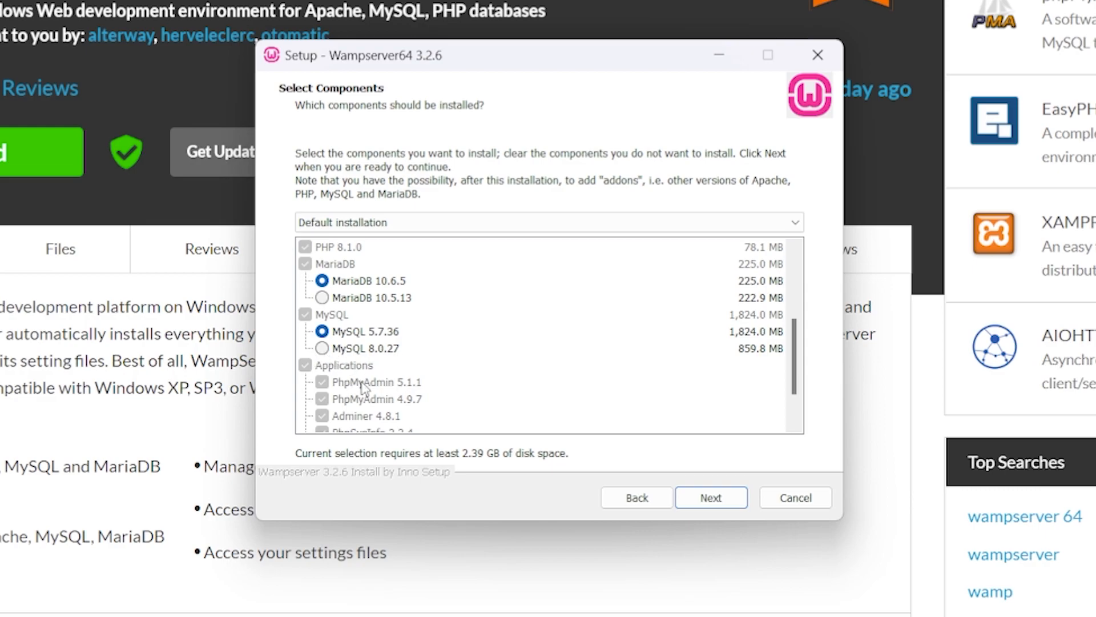
click(321, 347)
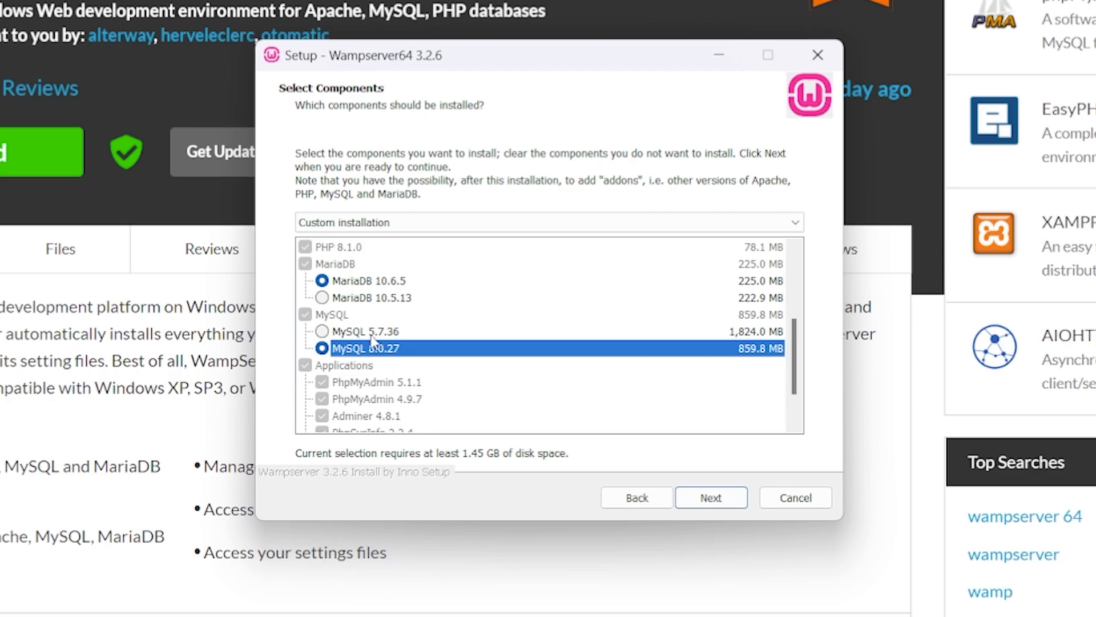
mouse_move(509, 382)
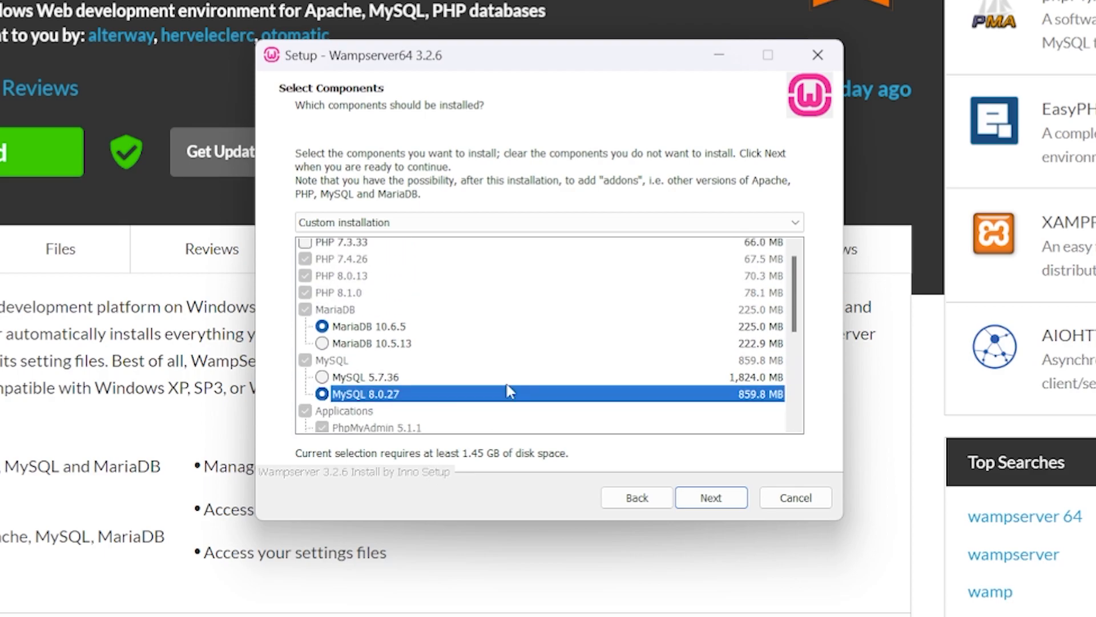
scroll(down, 3)
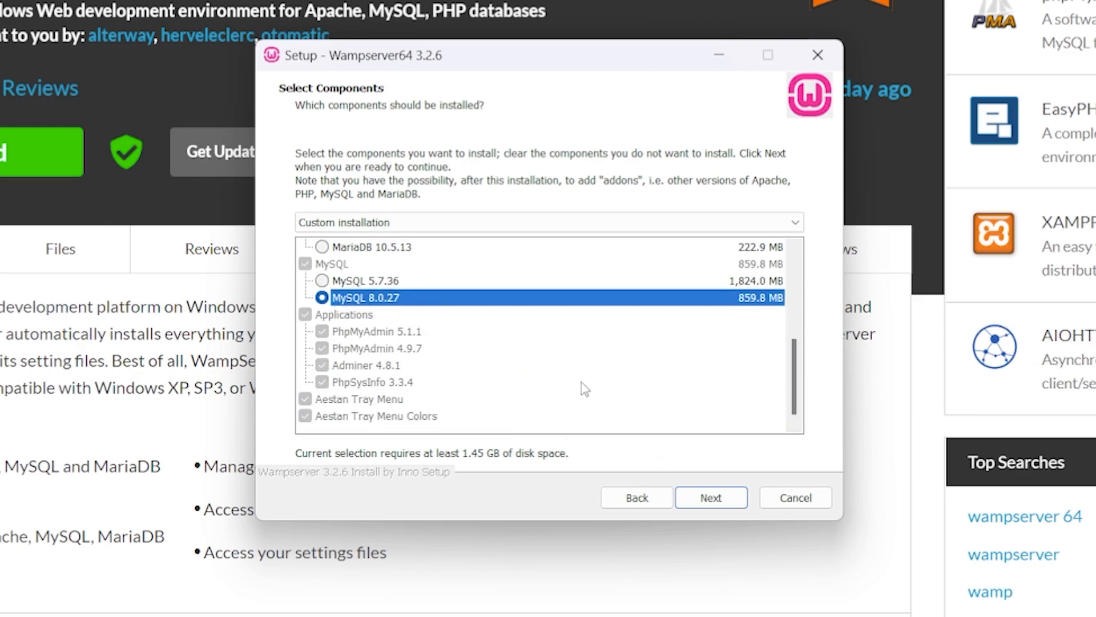
- Keep the Wampserver64 Start Menu folder and begin the installation
click(711, 496)
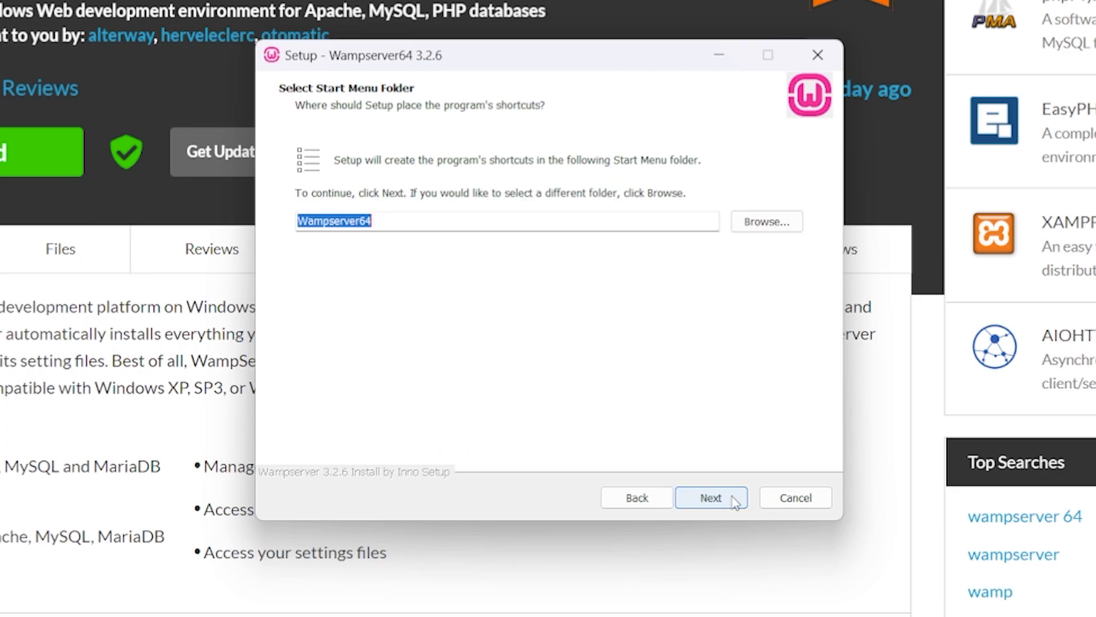
click(710, 497)
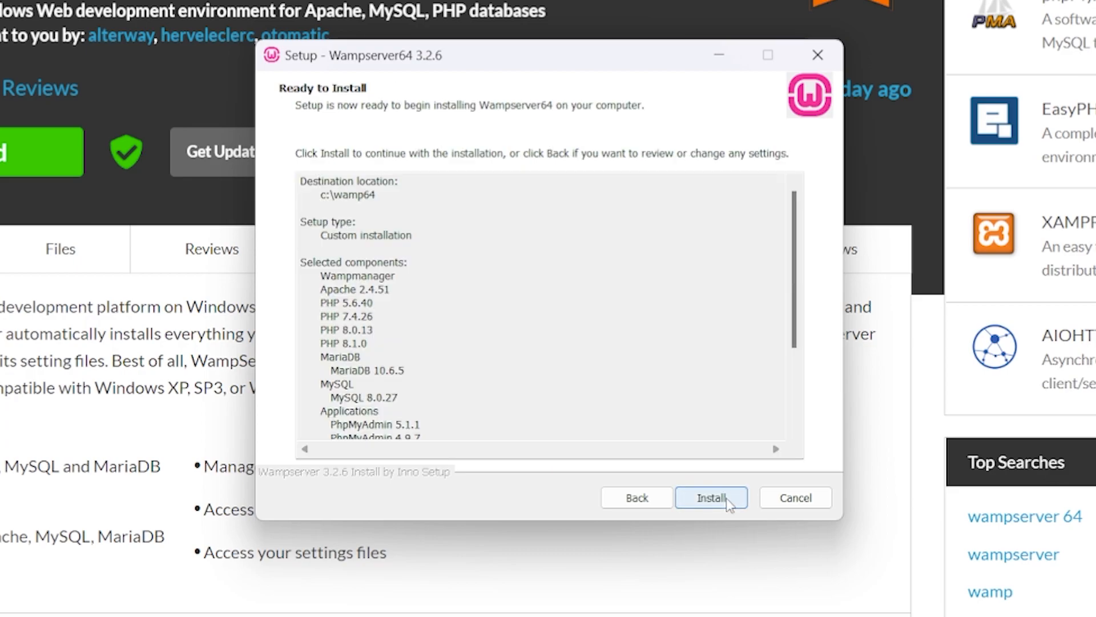
click(710, 497)
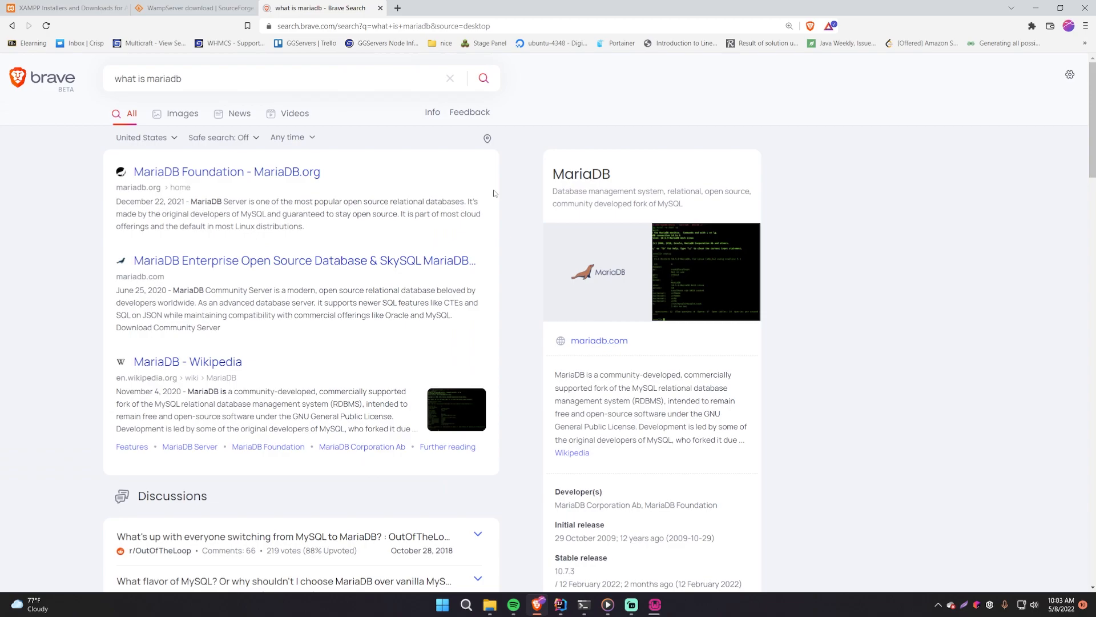
mouse_move(344, 211)
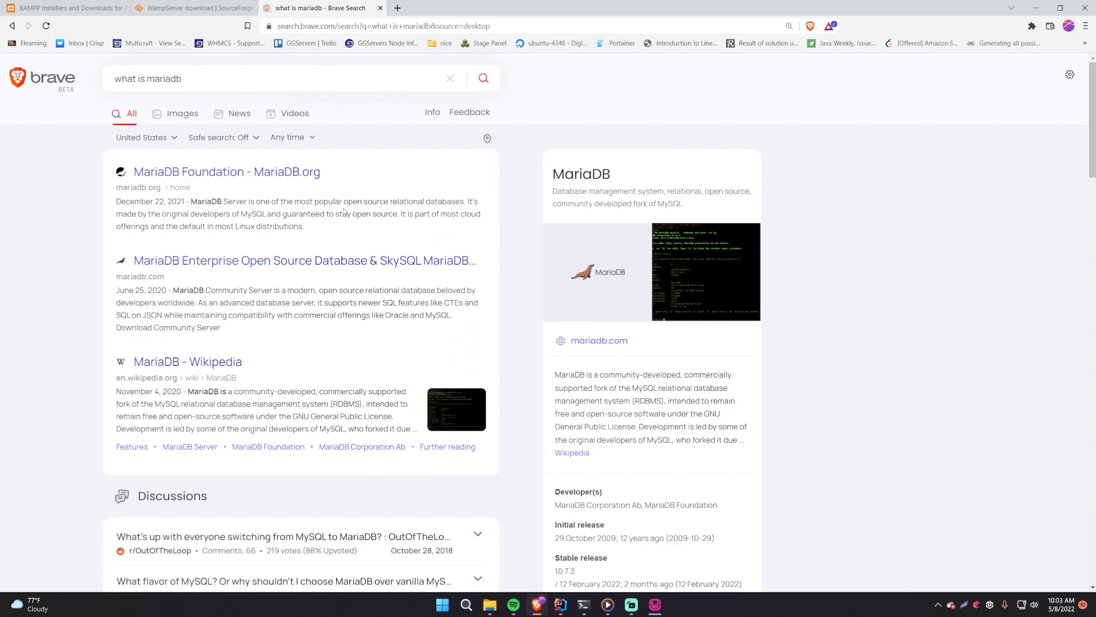
mouse_move(583, 247)
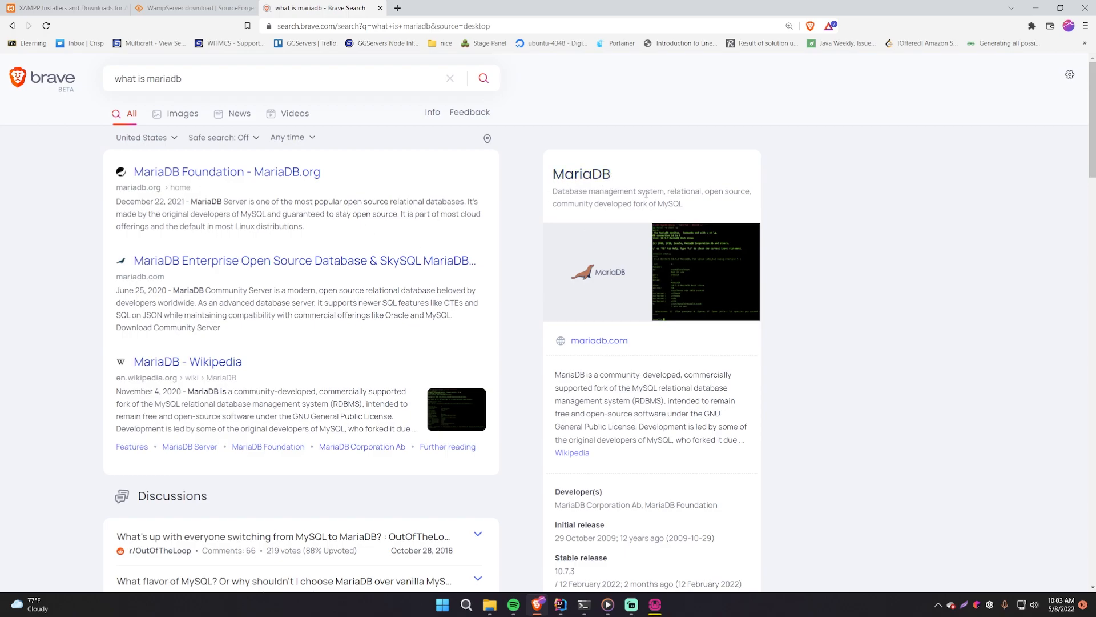
mouse_move(677, 253)
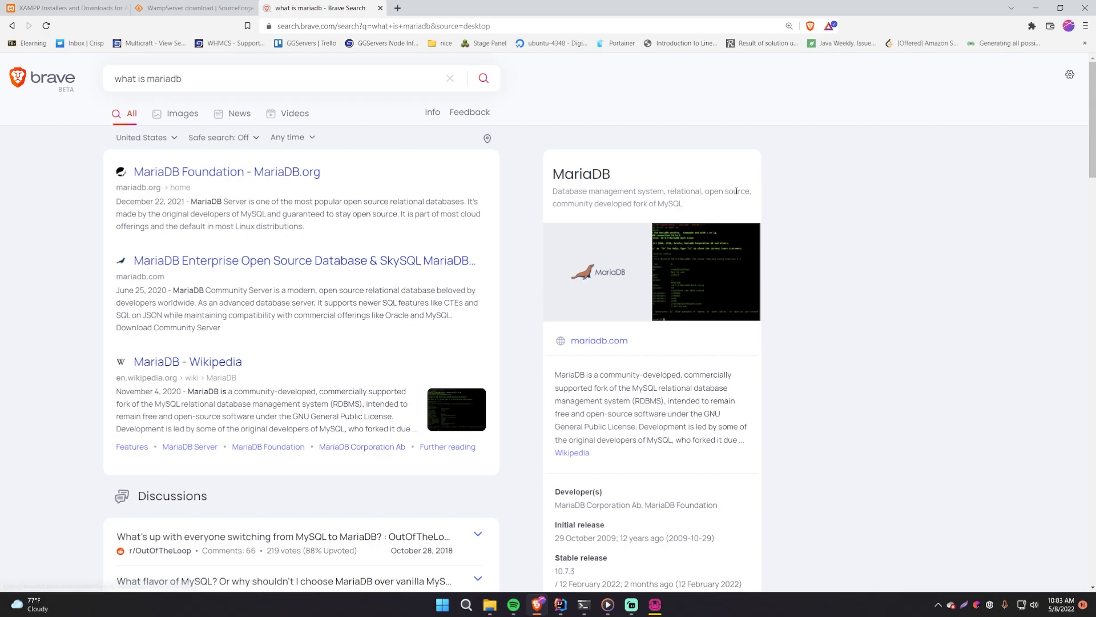
mouse_move(483, 227)
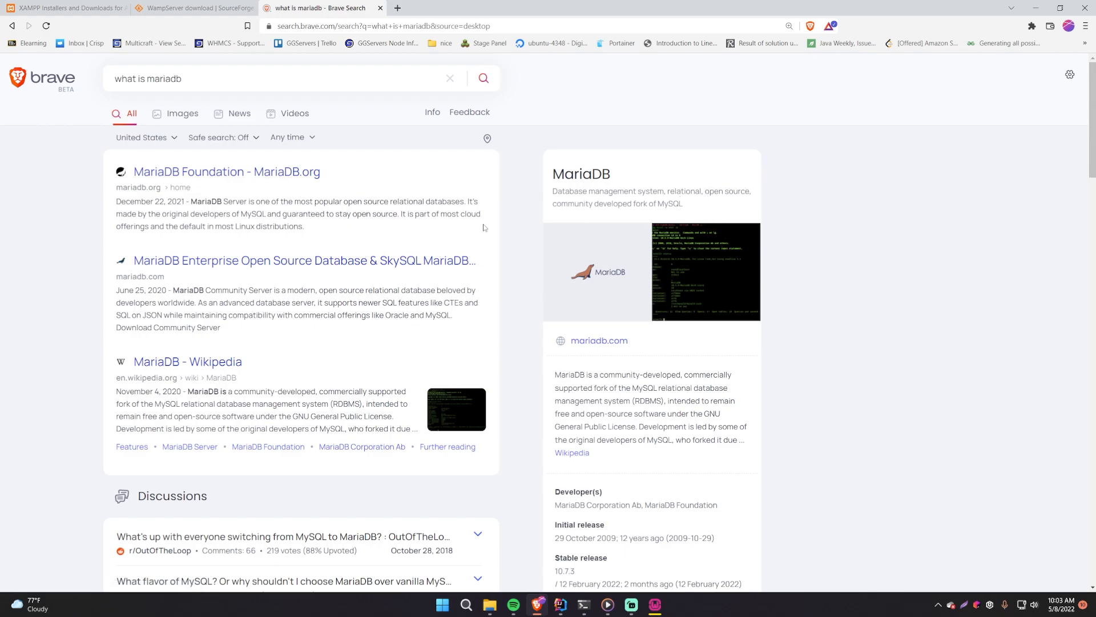
mouse_move(592, 248)
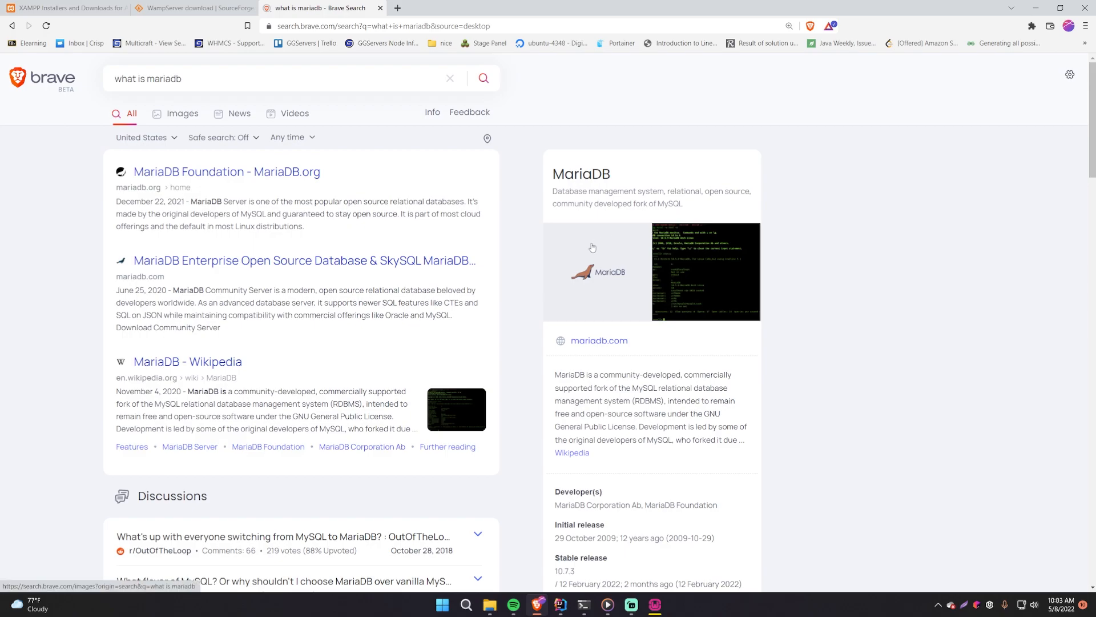
mouse_move(454, 254)
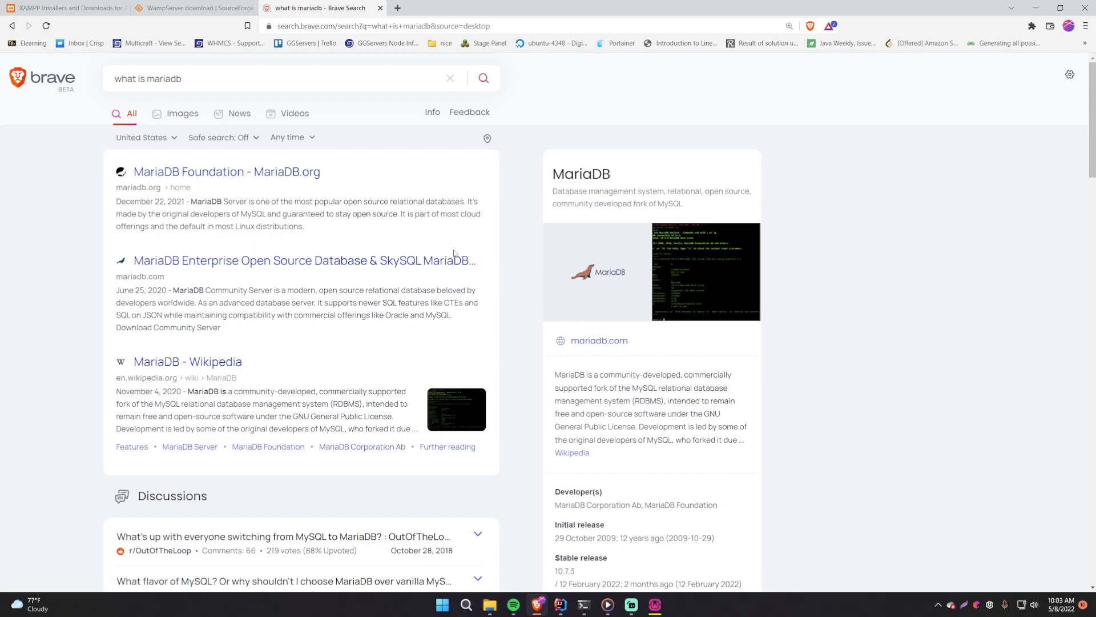
mouse_move(670, 206)
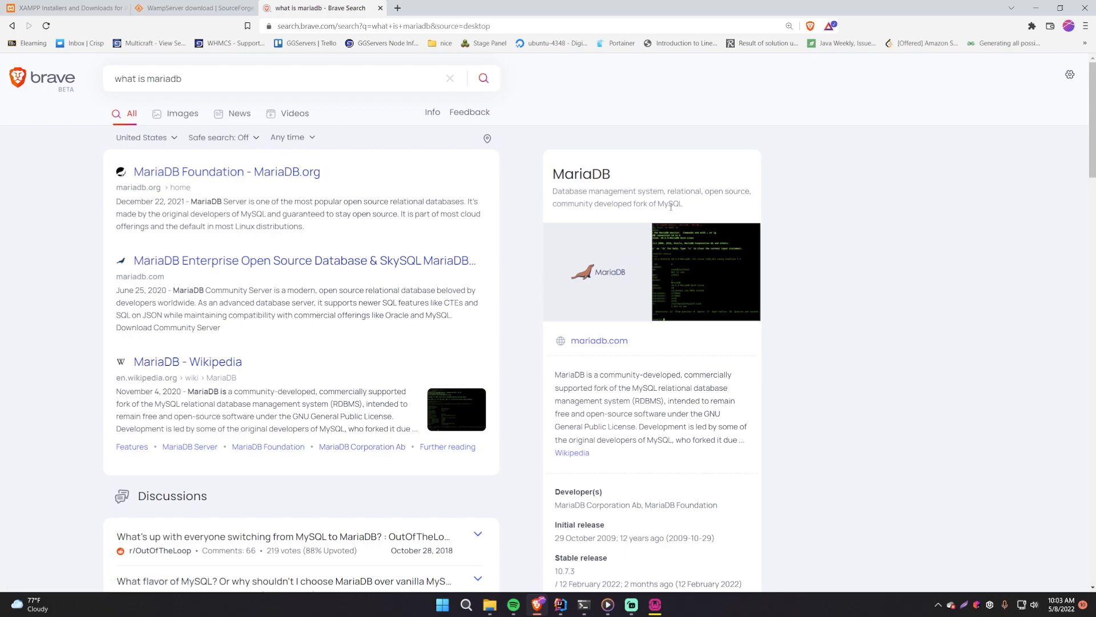
- Read the Brave Search results for 'what is mariadb' while the installer runs
scroll(down, 3)
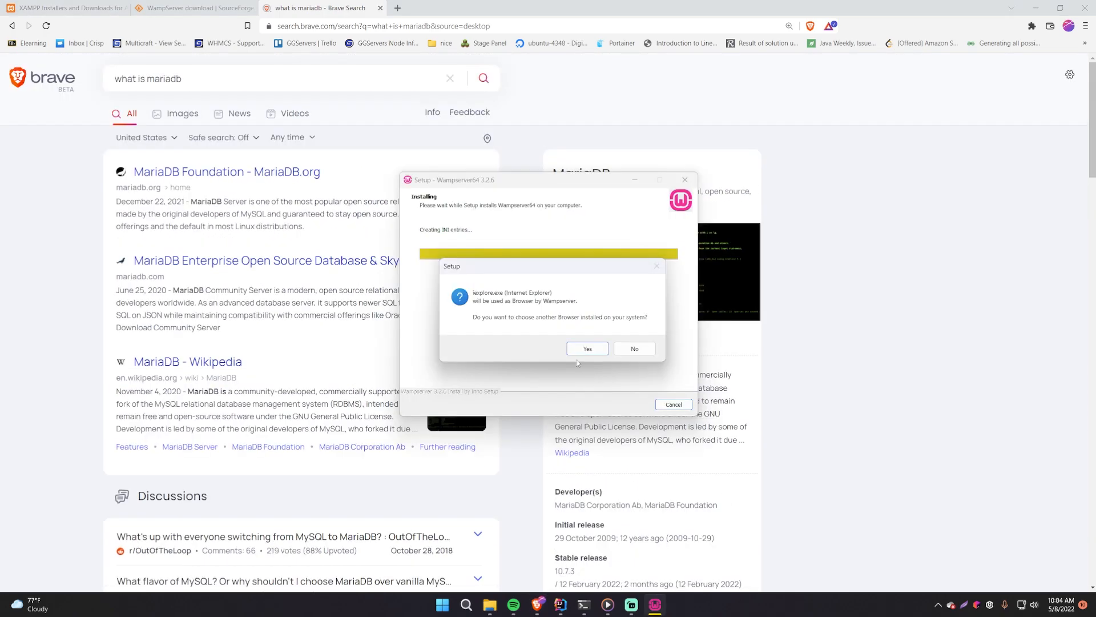
mouse_move(484, 300)
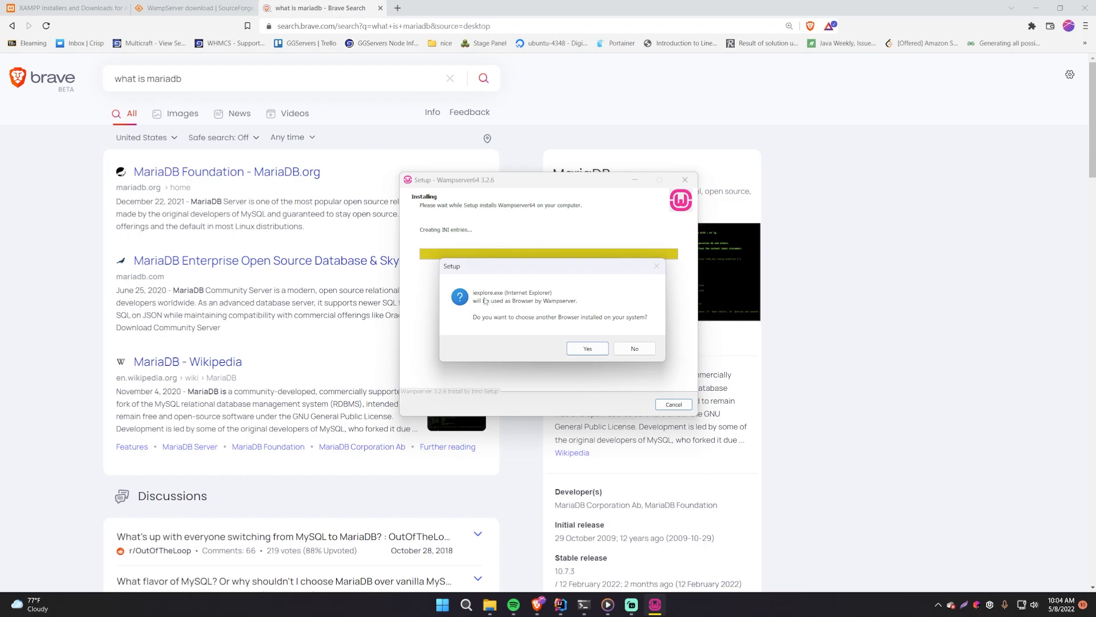
mouse_move(524, 309)
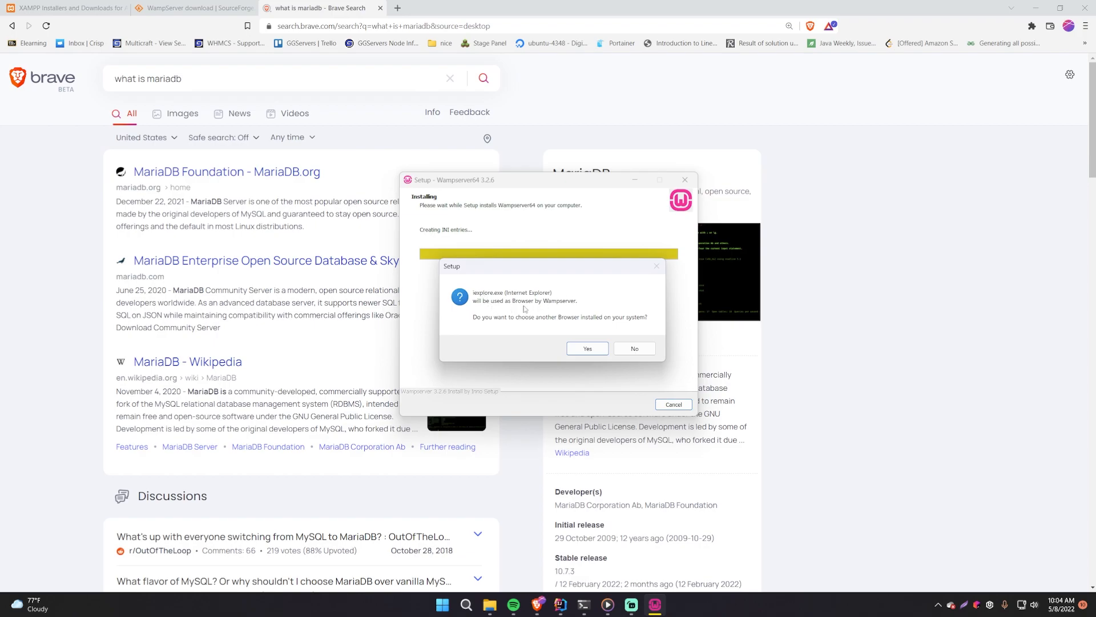
mouse_move(586, 309)
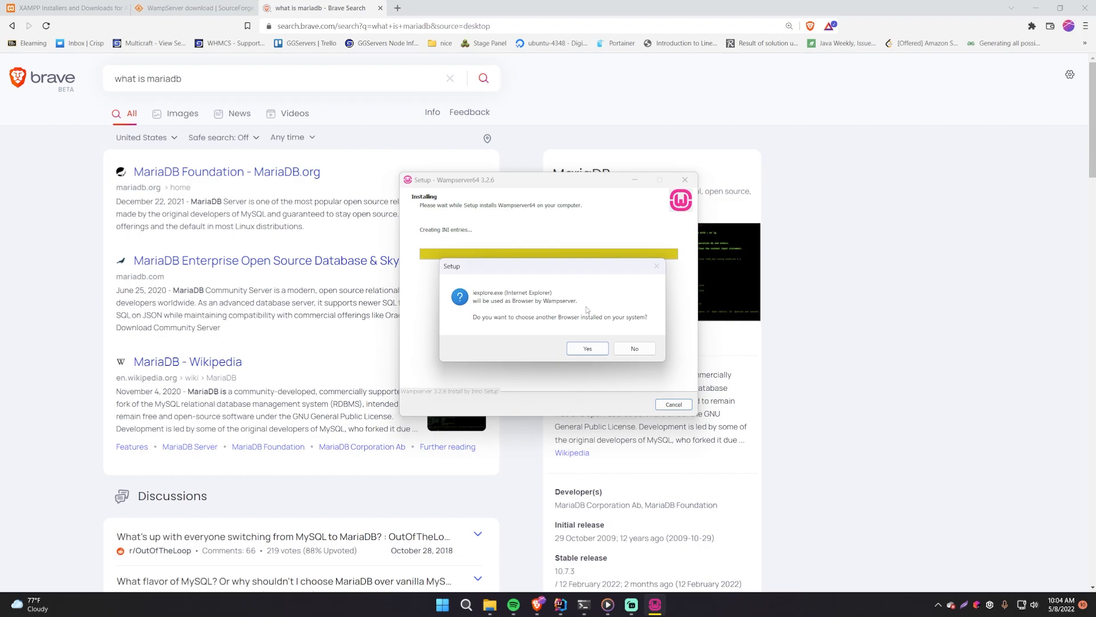
mouse_move(580, 307)
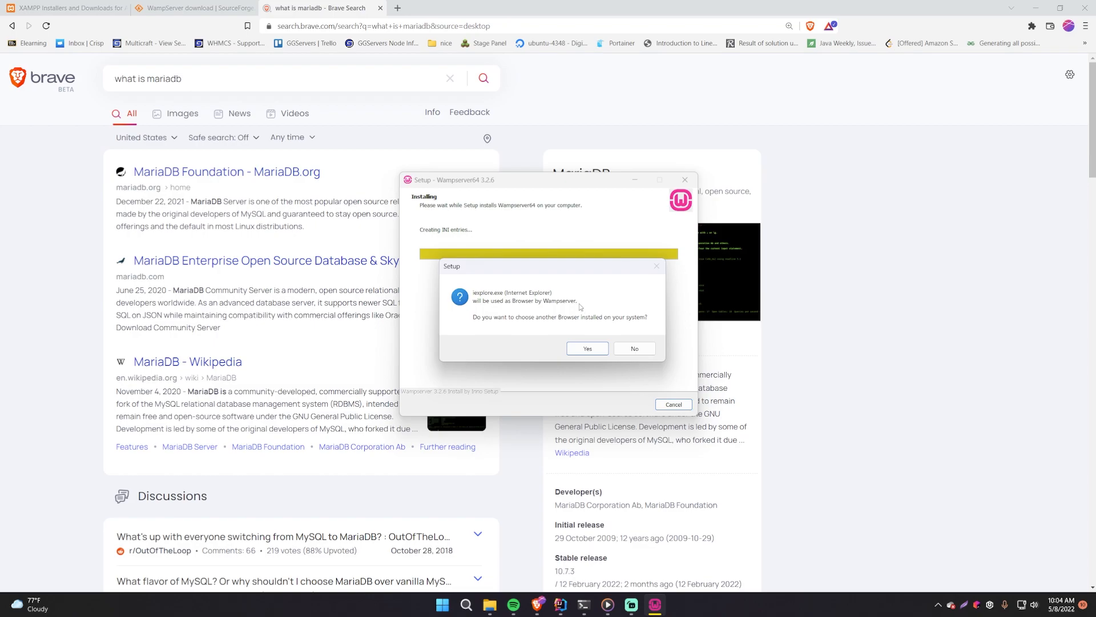
mouse_move(525, 325)
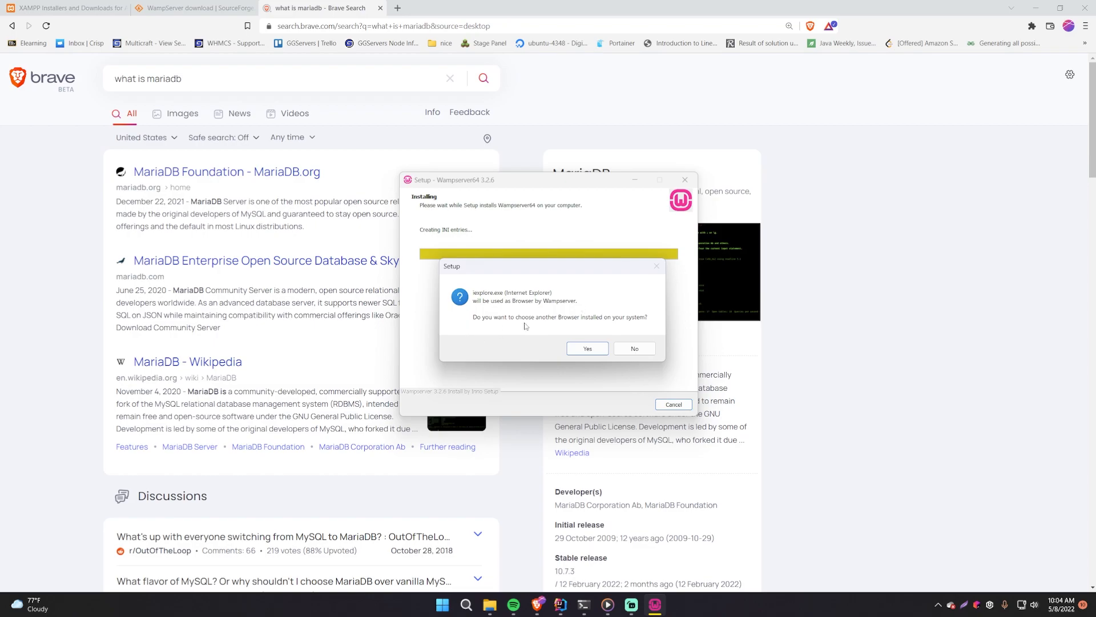
- Answer Yes to choosing a browser other than Internet Explorer
click(633, 348)
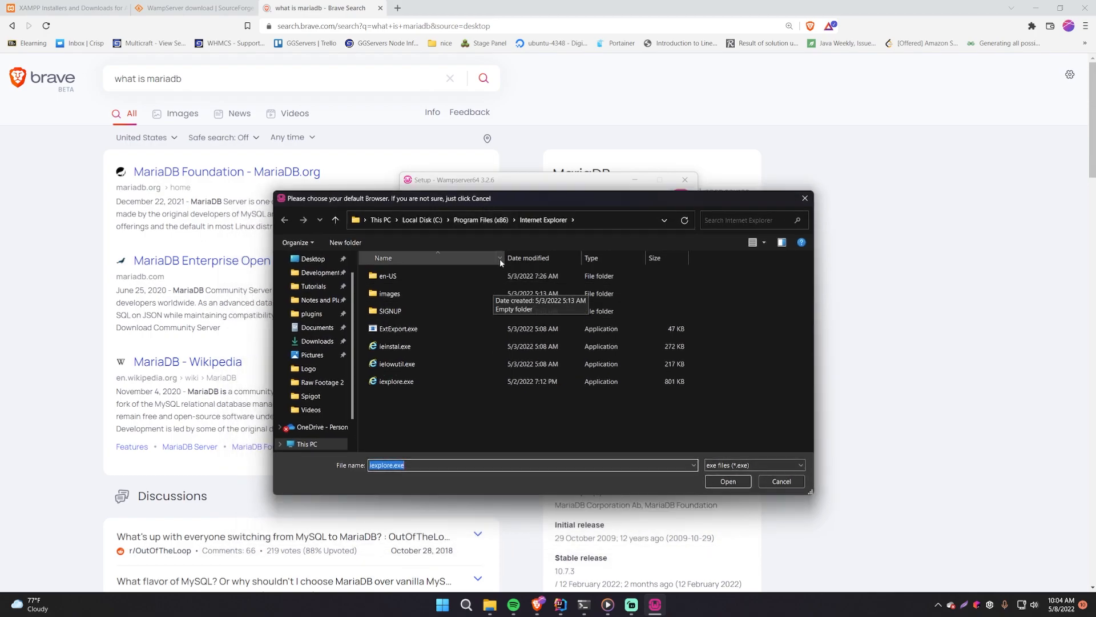
- Navigate to C:\Program Files\BraveSoftware\Brave-Browser\Application to select brave.exe
click(335, 219)
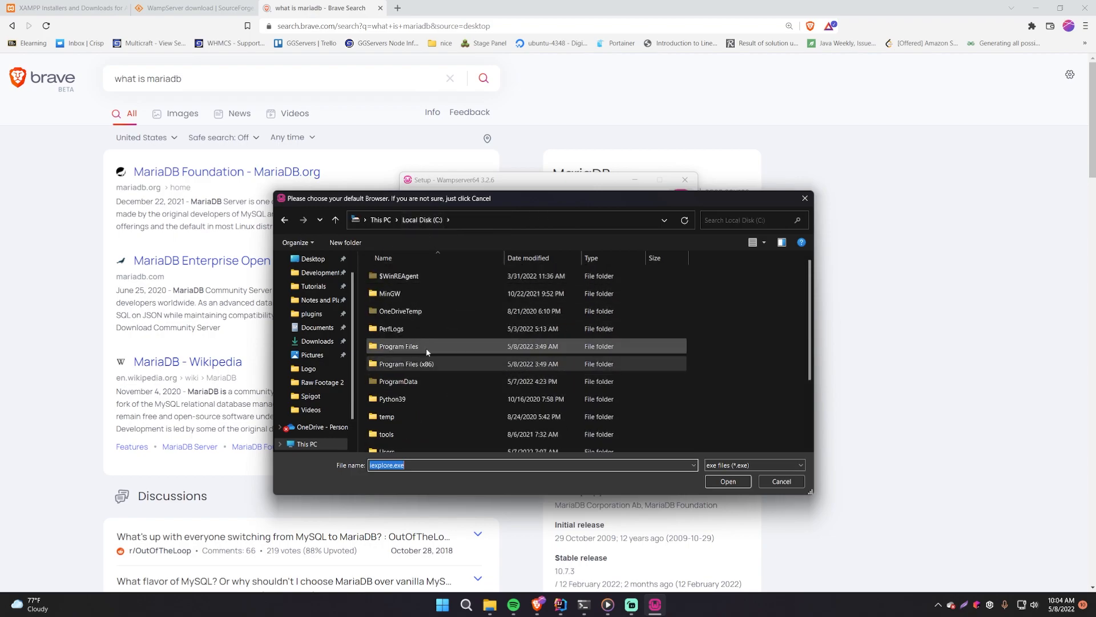
scroll(down, 3)
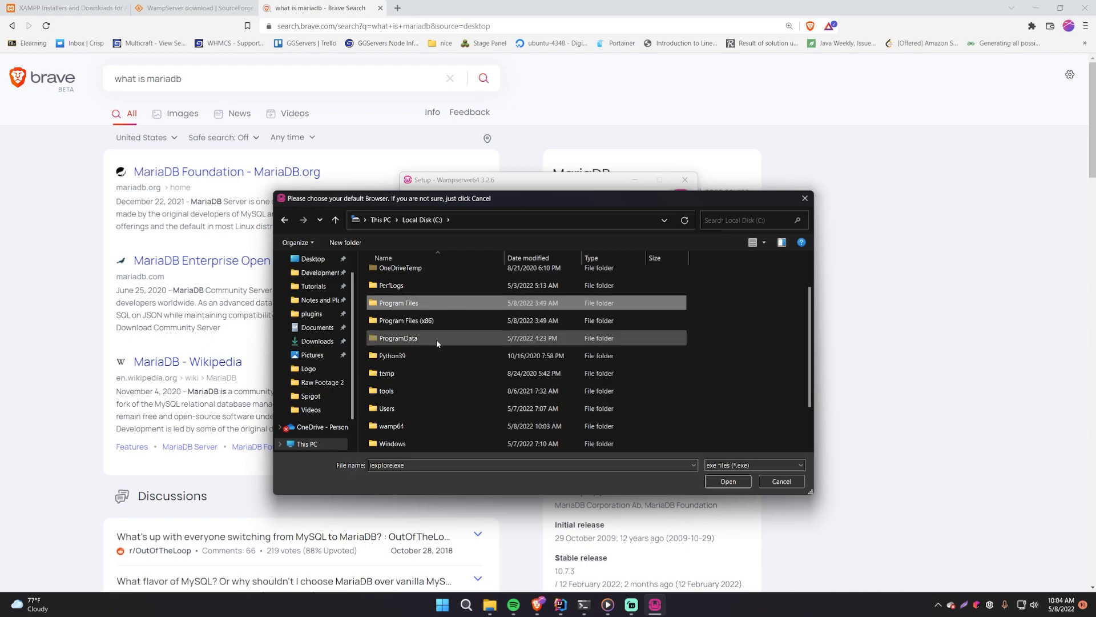
double_click(398, 302)
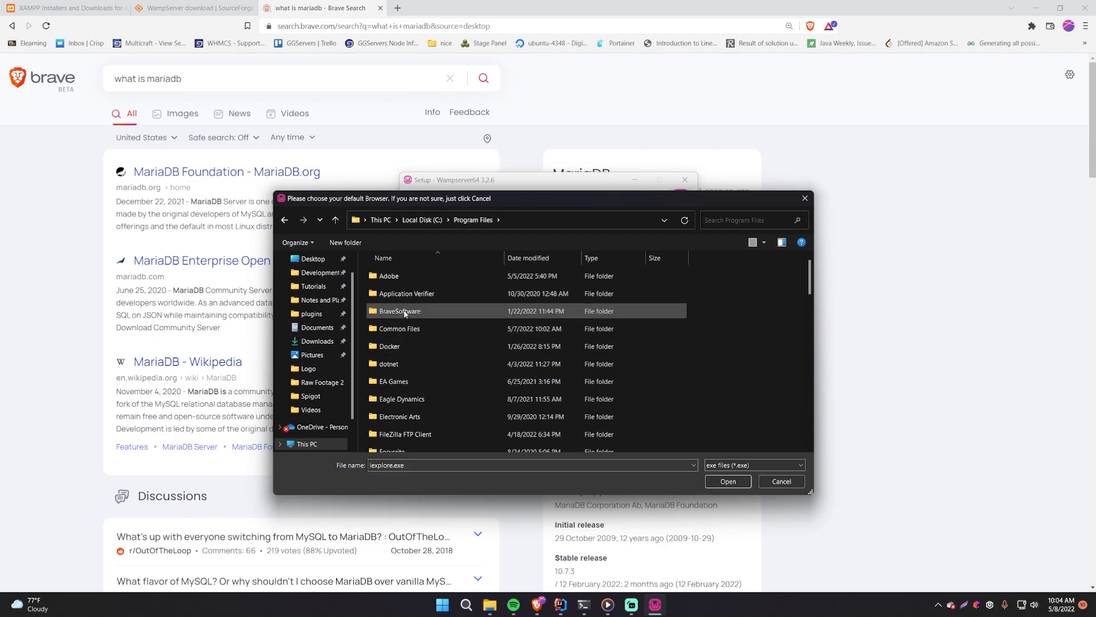
double_click(400, 311)
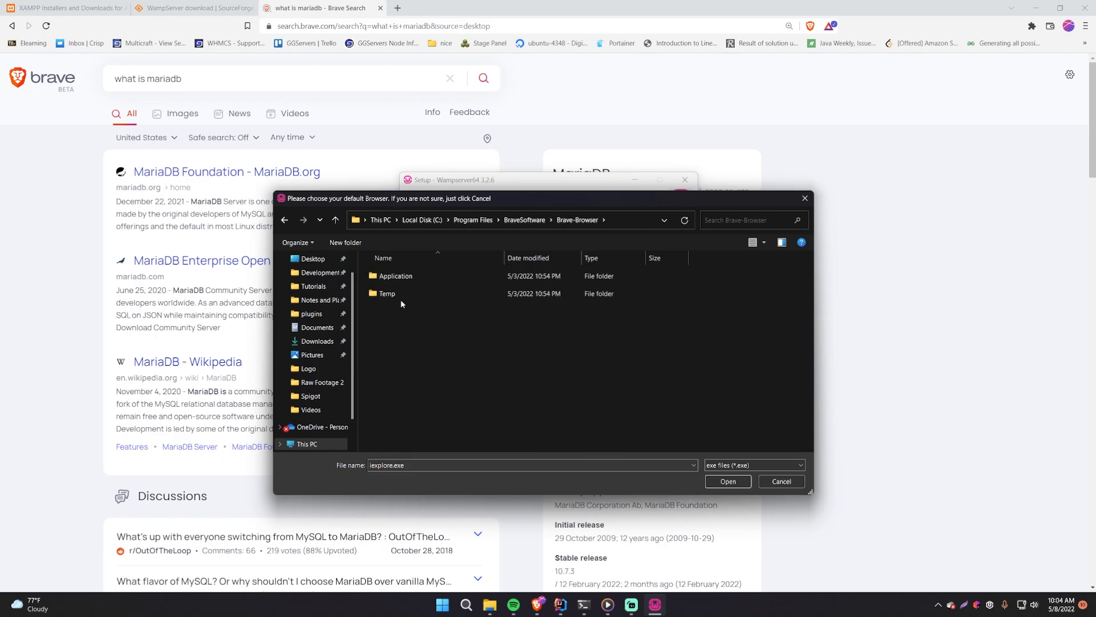
double_click(395, 275)
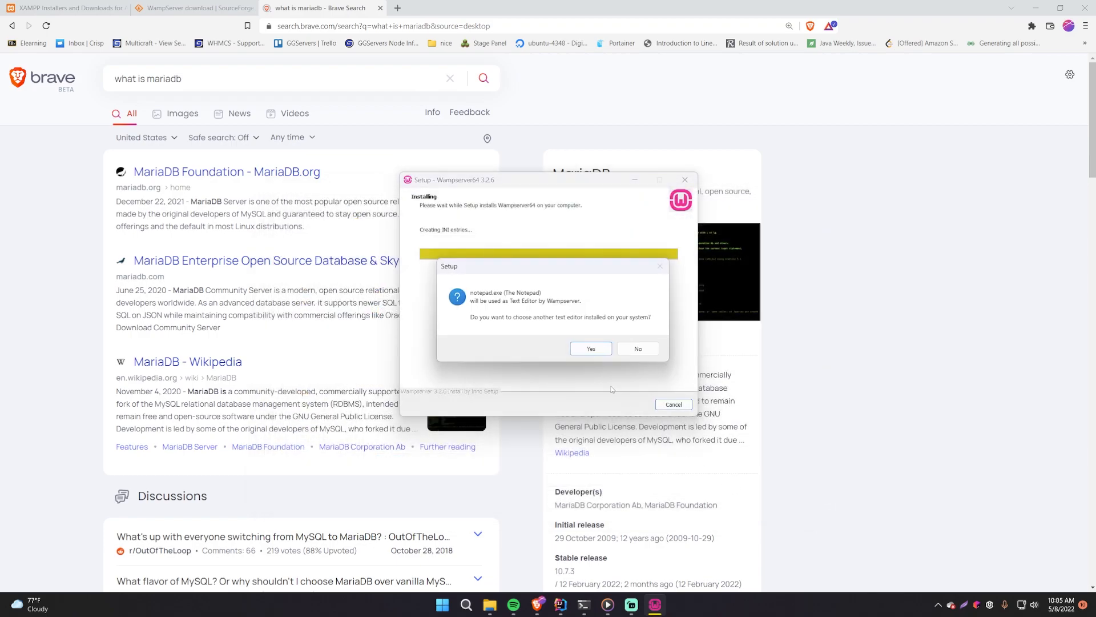
mouse_move(514, 313)
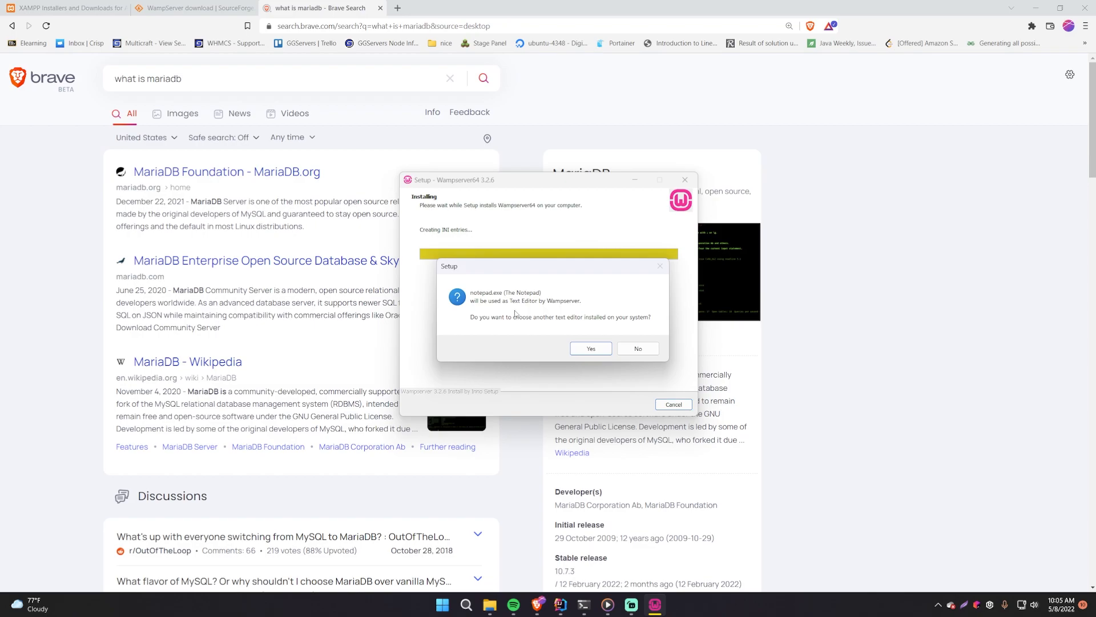
- Keep Notepad as the text editor and finish the setup wizard
click(636, 348)
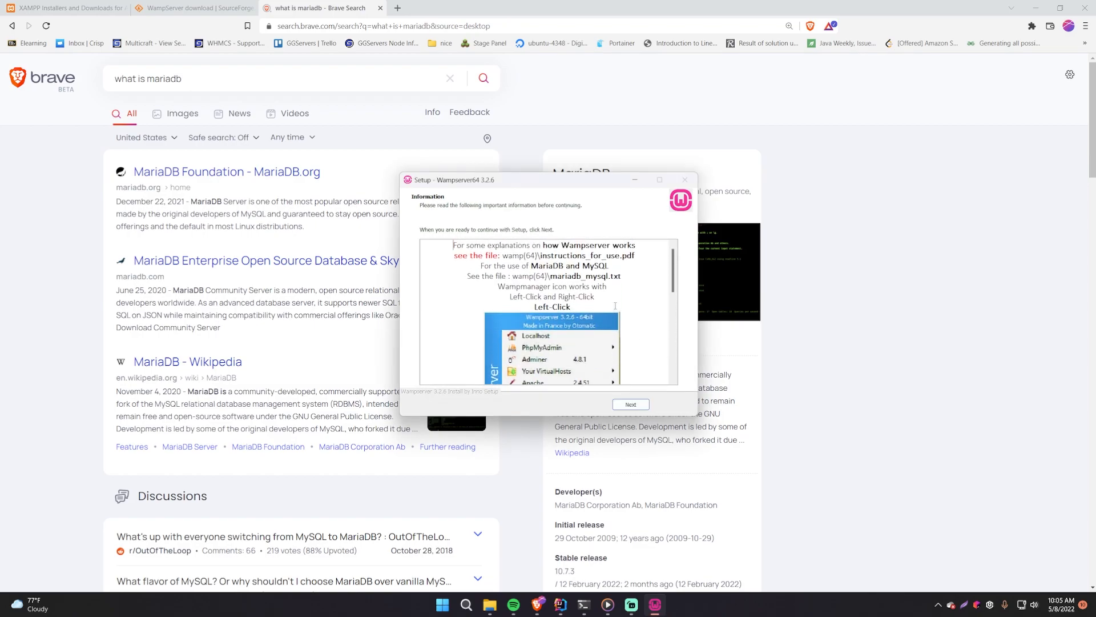
click(628, 404)
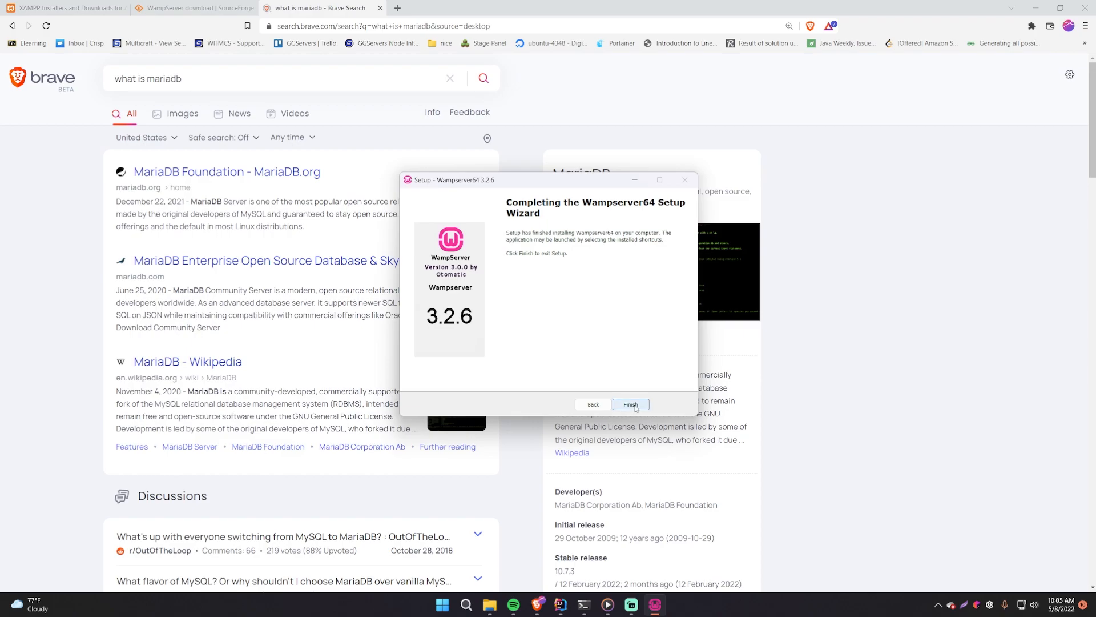
click(629, 404)
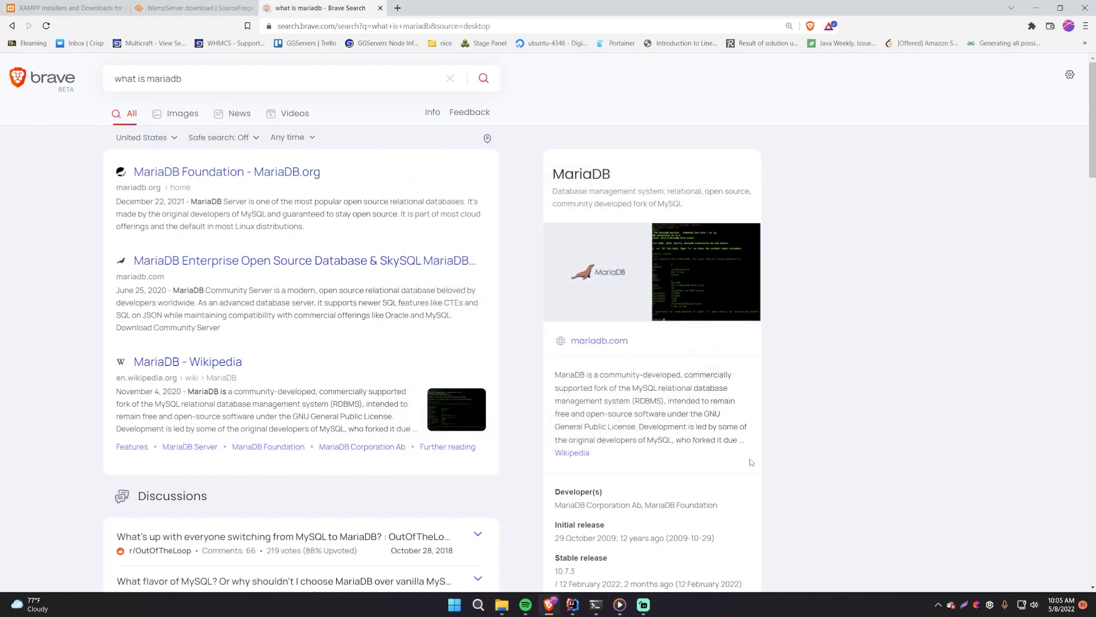
- Launch wampserver64 and bring up its tray menu of local services
text(wampserver64)
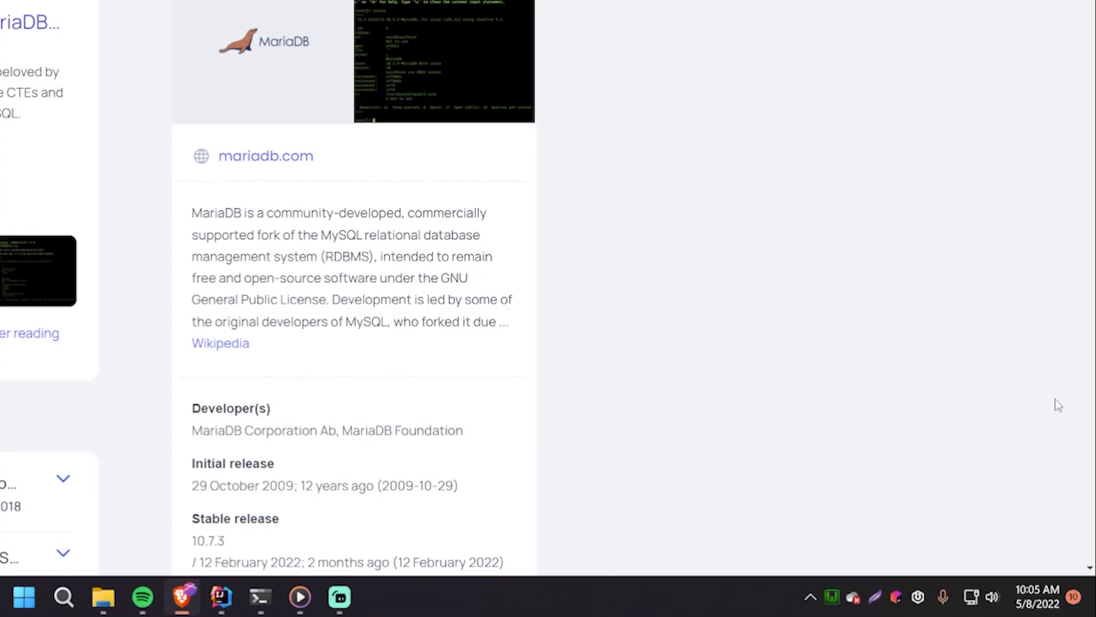
mouse_move(833, 597)
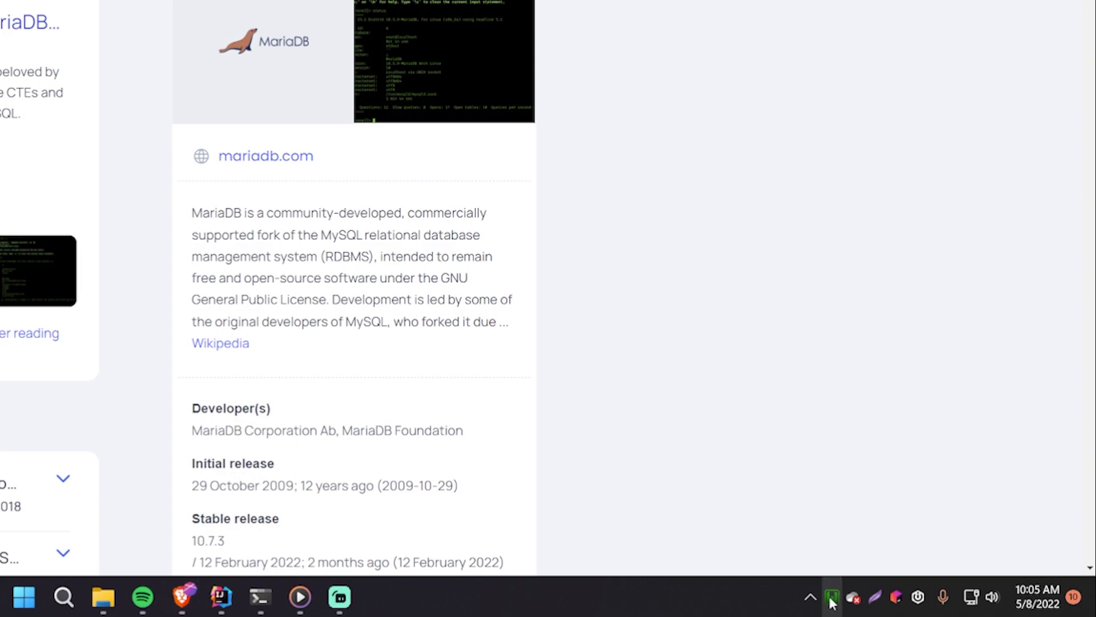
click(832, 601)
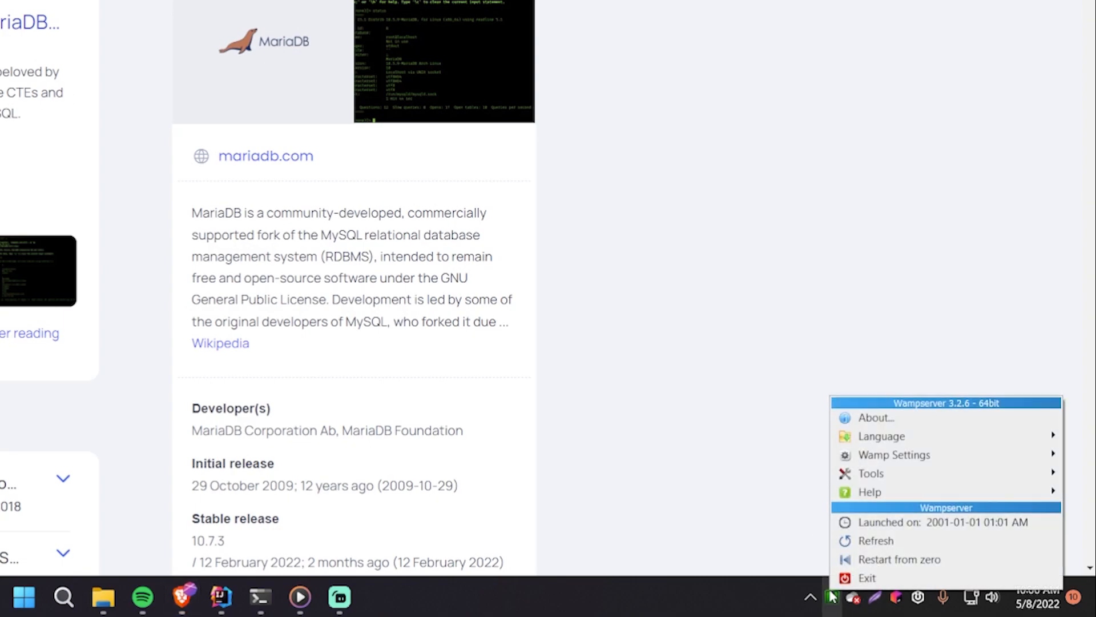
mouse_move(768, 547)
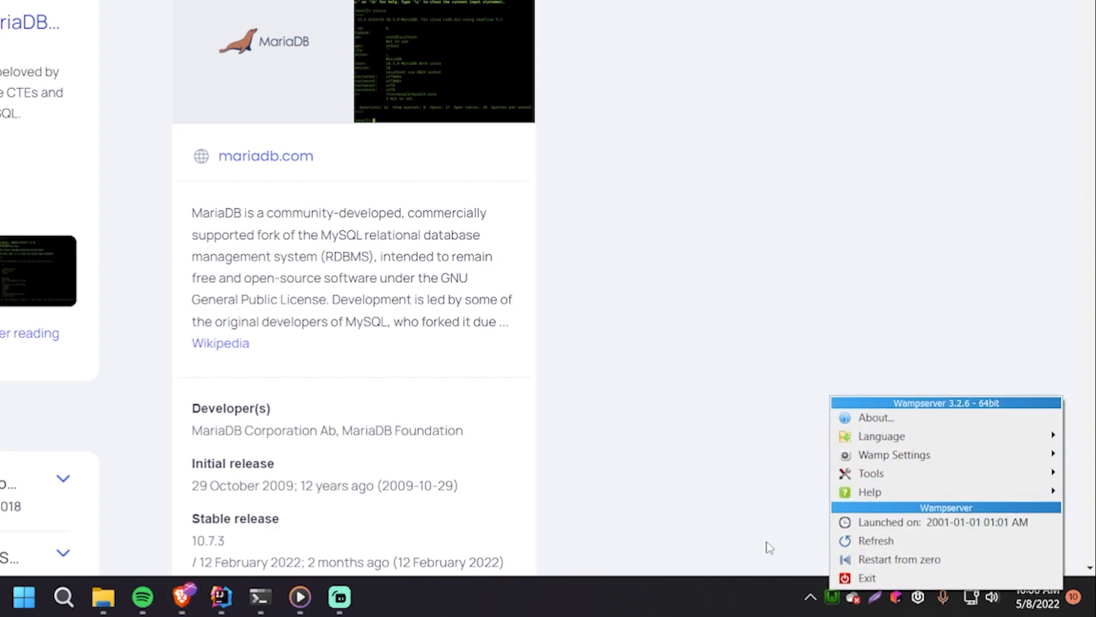
click(832, 597)
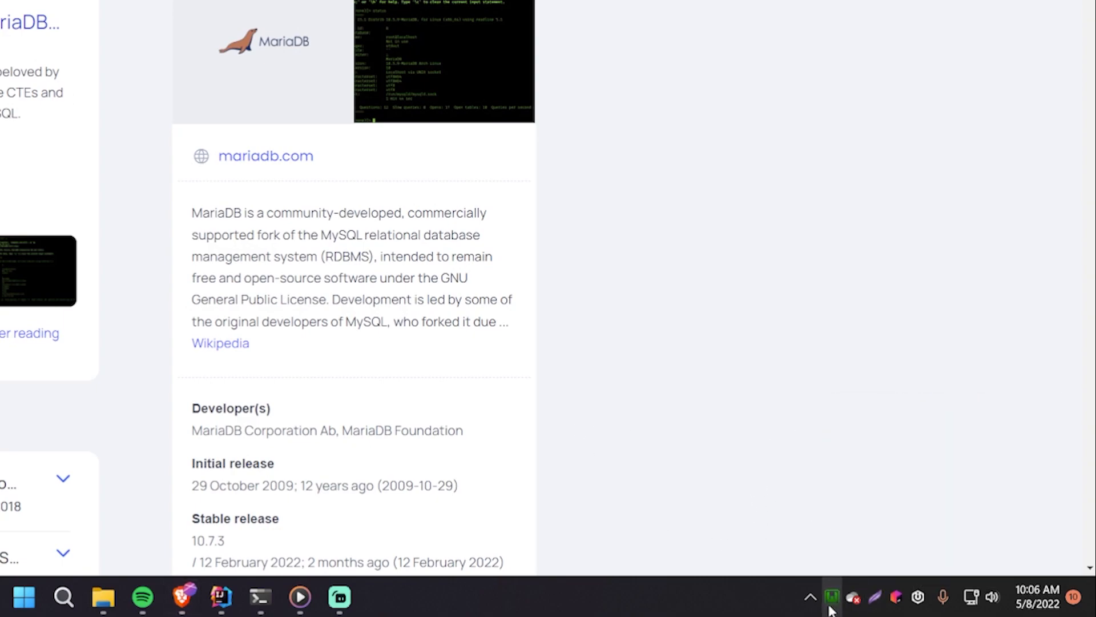
click(833, 596)
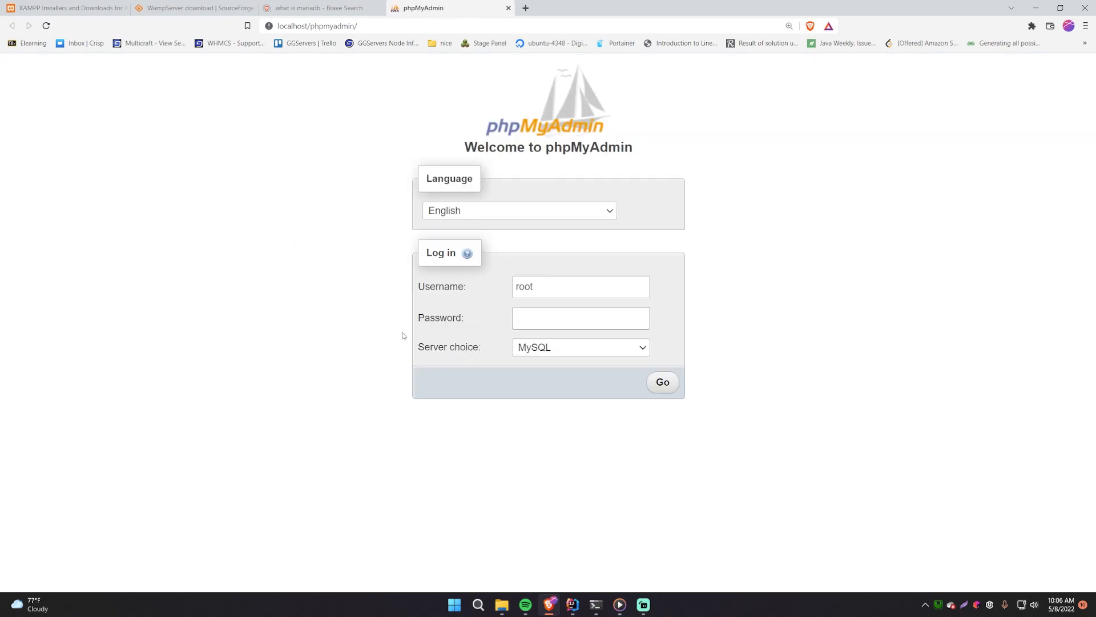
mouse_move(263, 244)
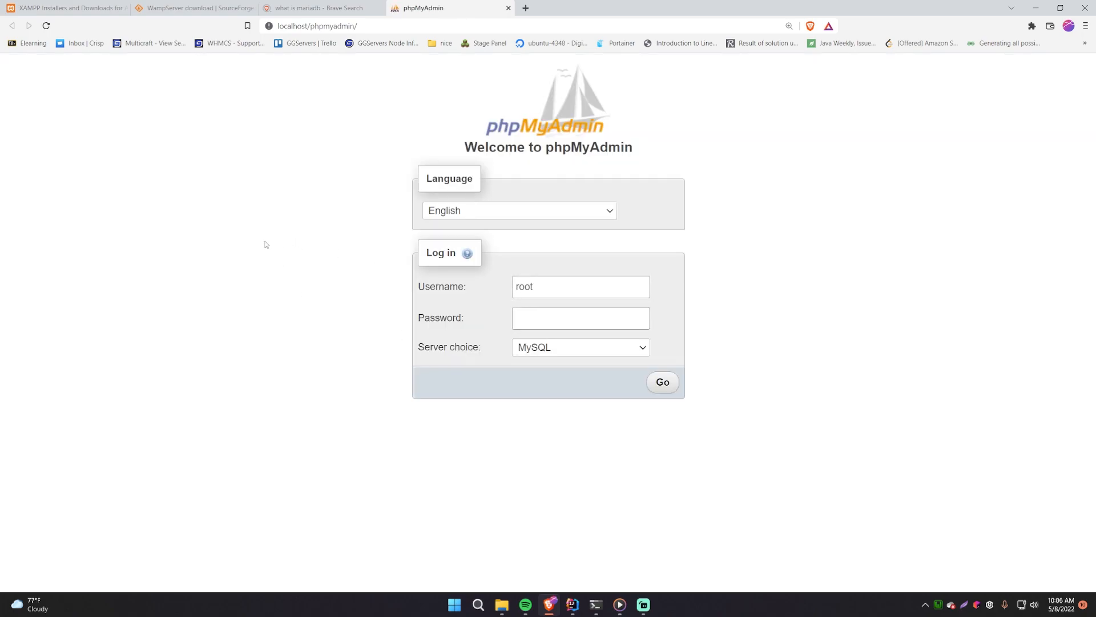
mouse_move(920, 539)
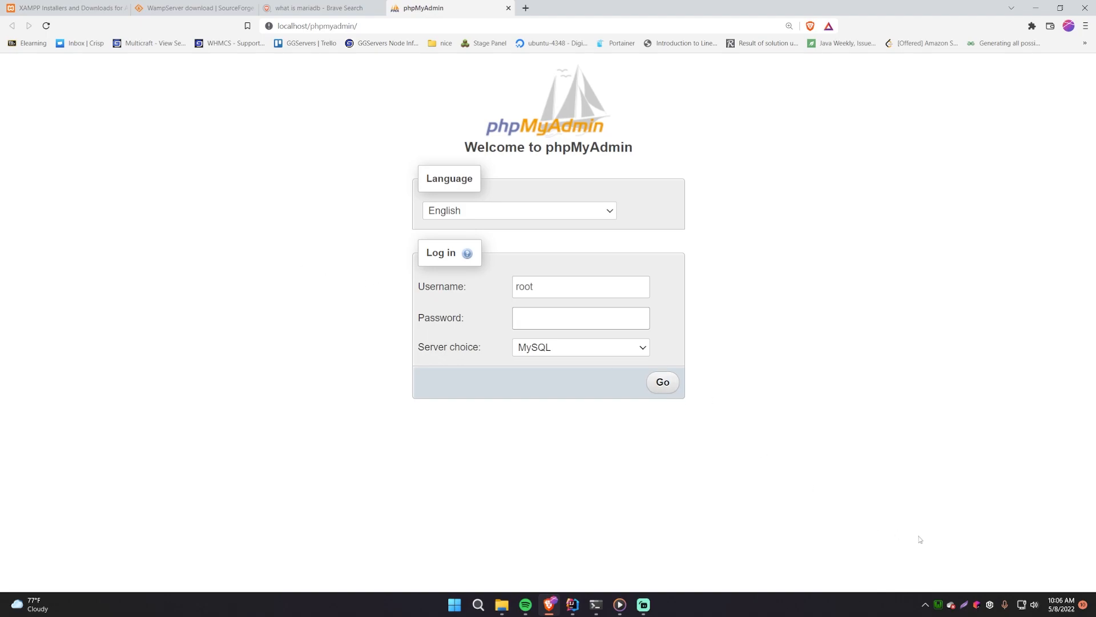
mouse_move(896, 541)
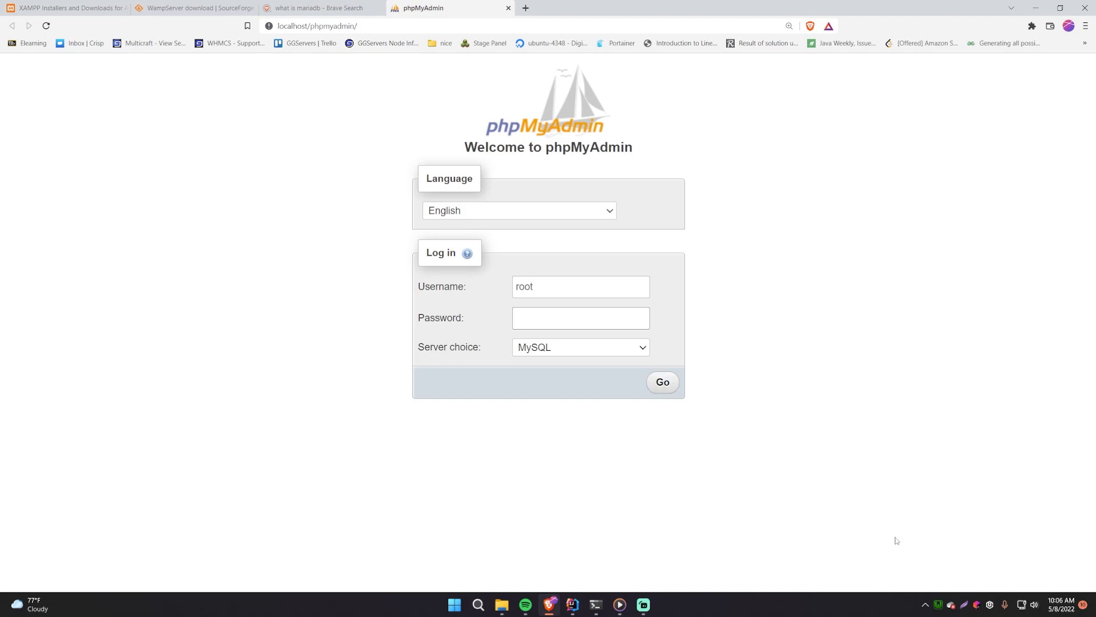
- Log in to phpMyAdmin as root with an empty password
click(580, 318)
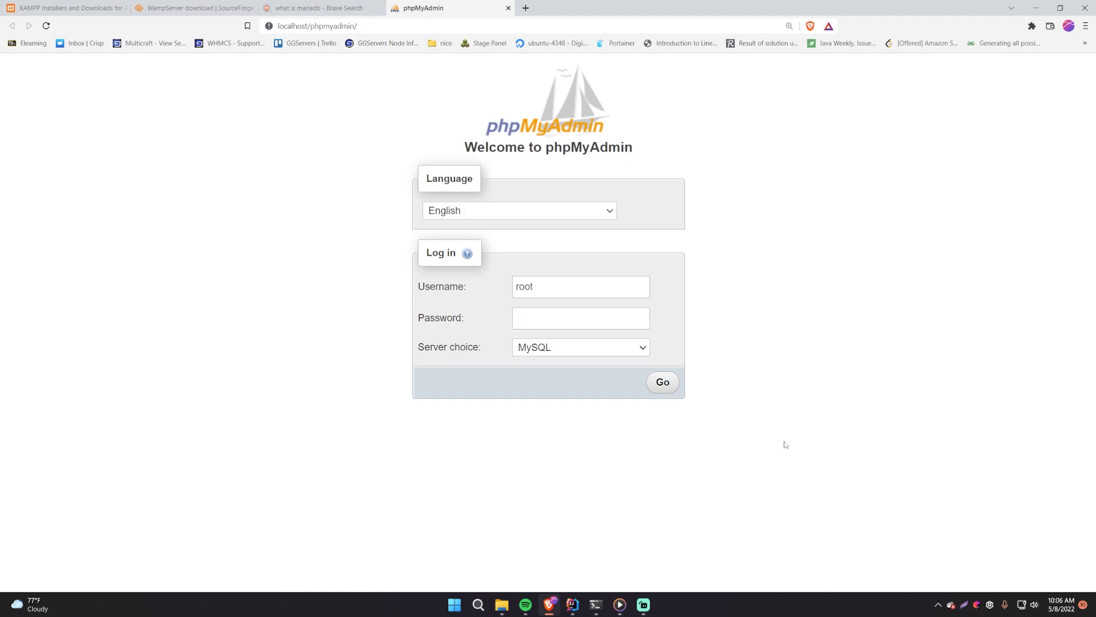
mouse_move(670, 423)
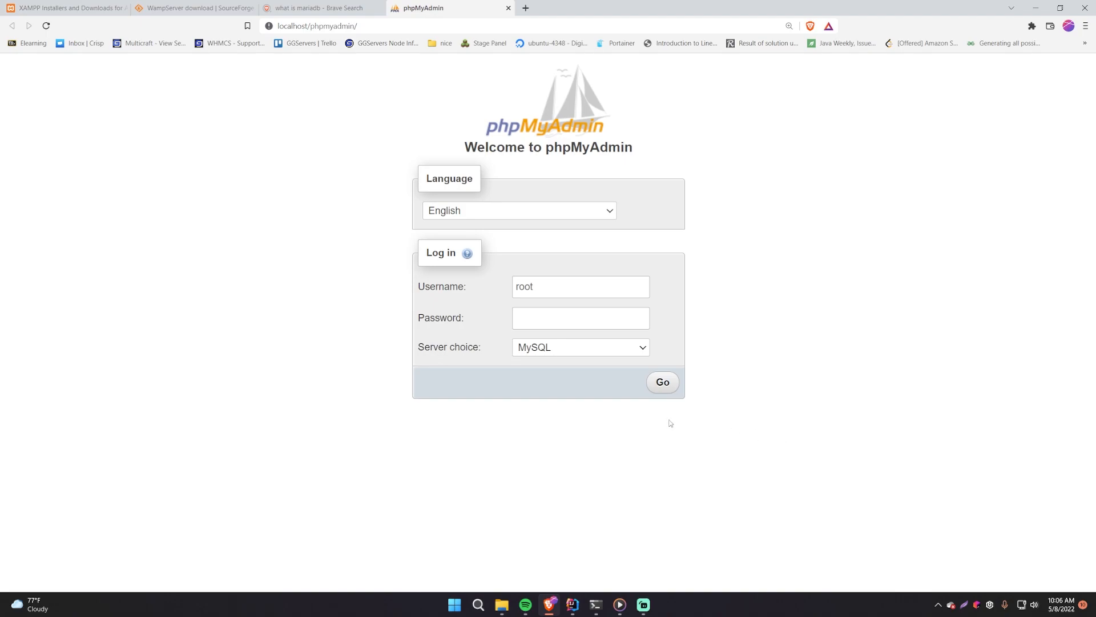
mouse_move(431, 271)
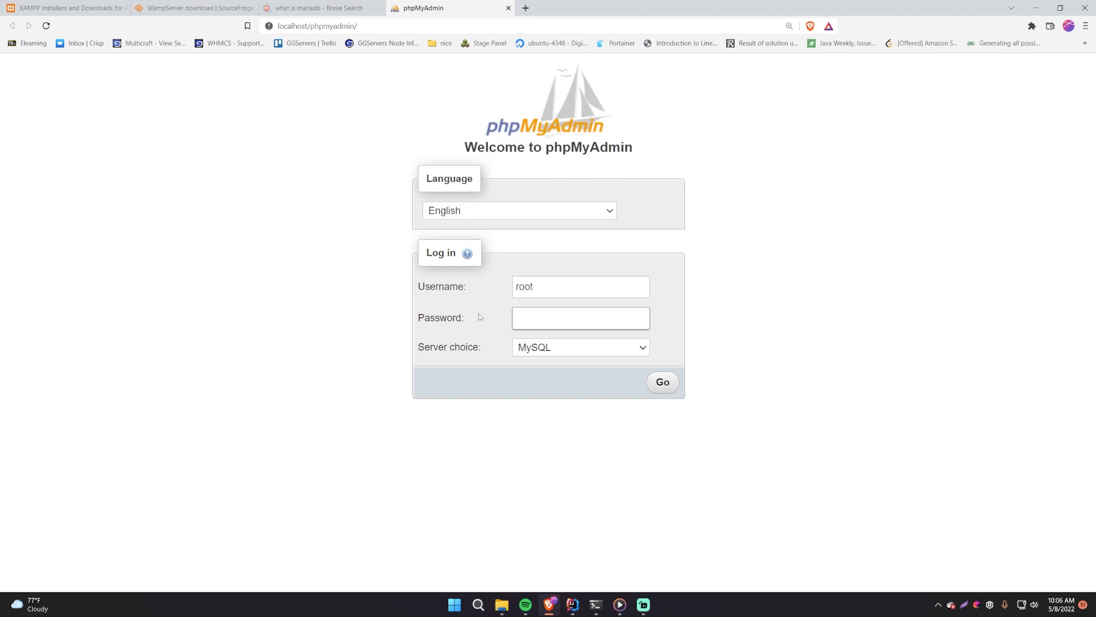
double_click(546, 286)
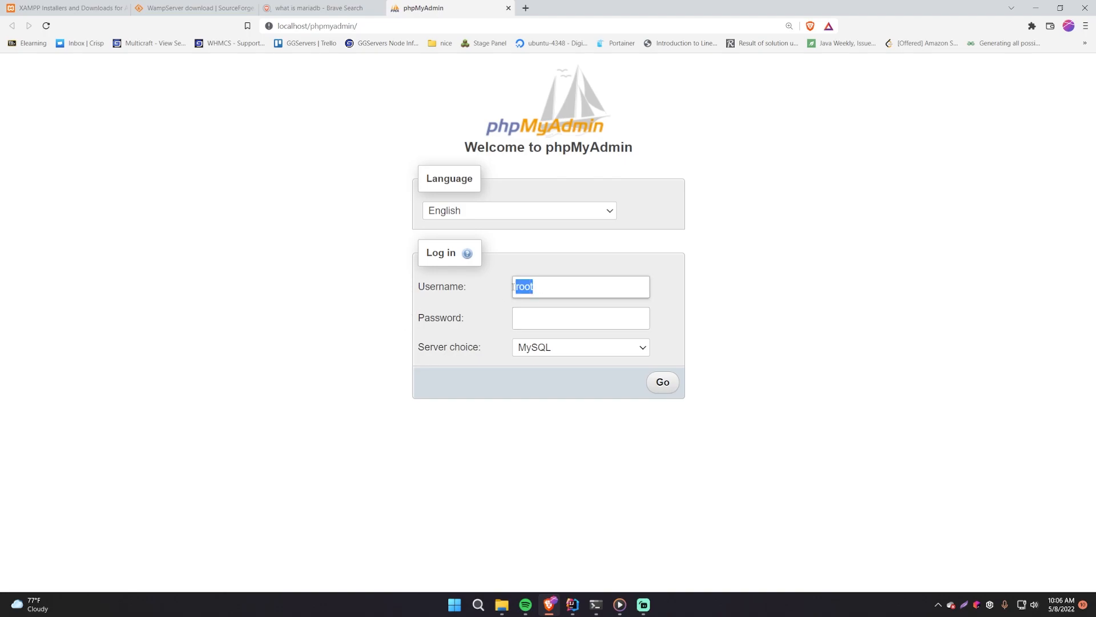
click(580, 318)
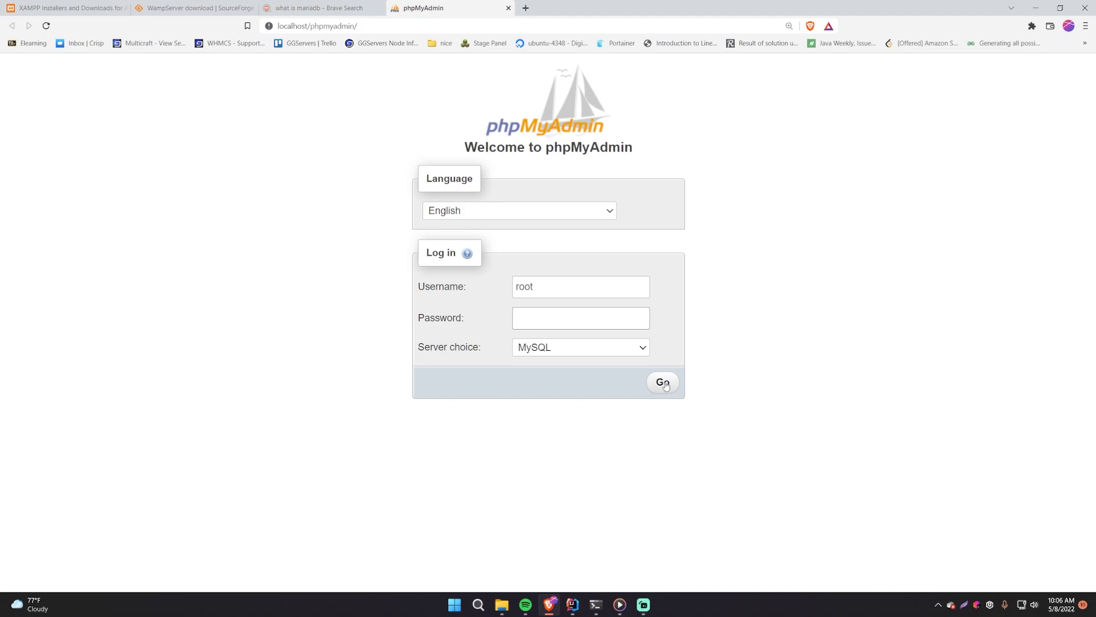
click(661, 382)
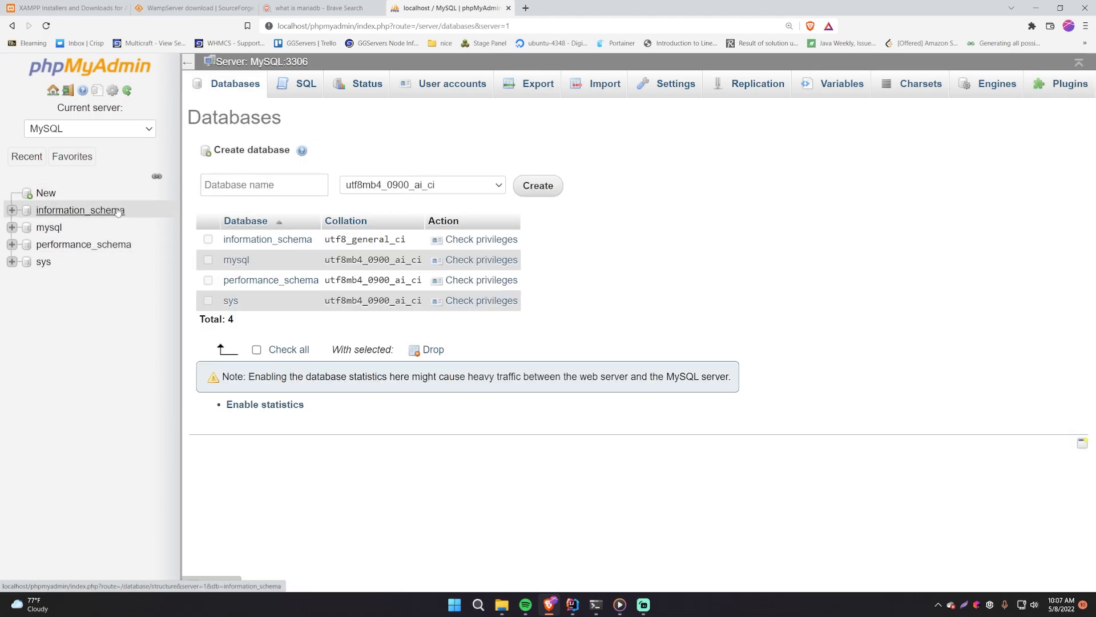
- Create a new empty database named 'test' from the Databases tab
text(test)
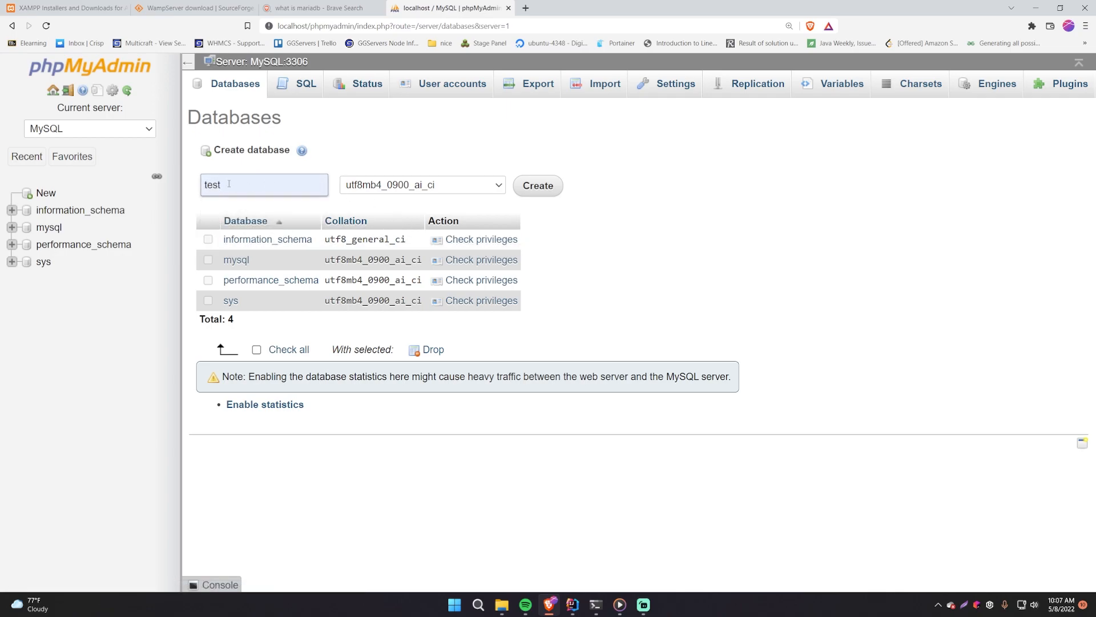
click(537, 185)
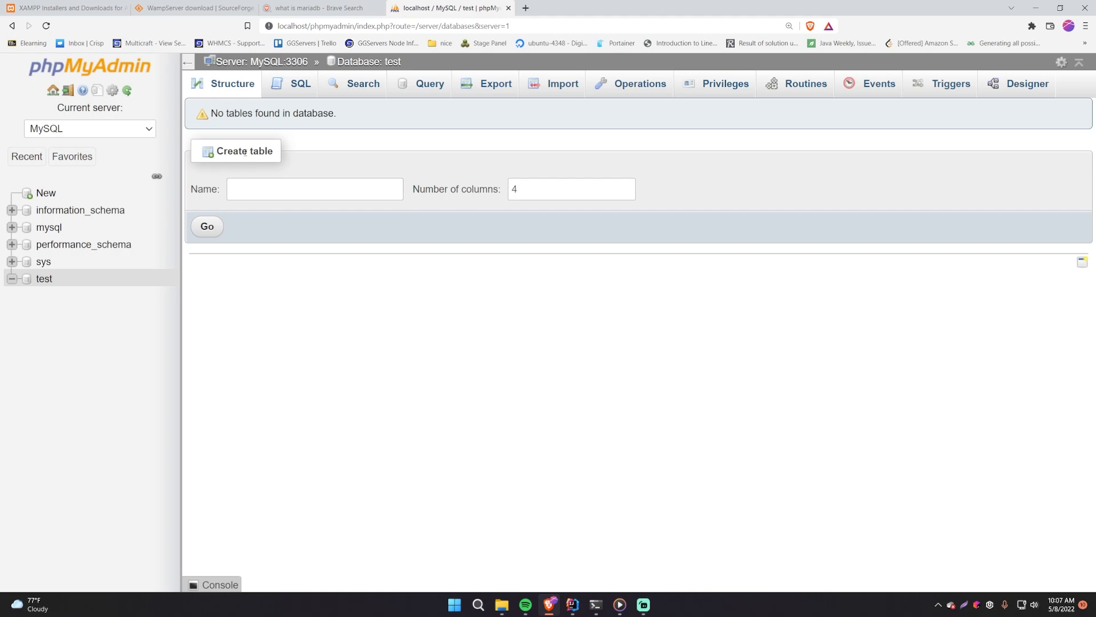
- Start a new table named 'people' with 4 columns in the test database
click(314, 188)
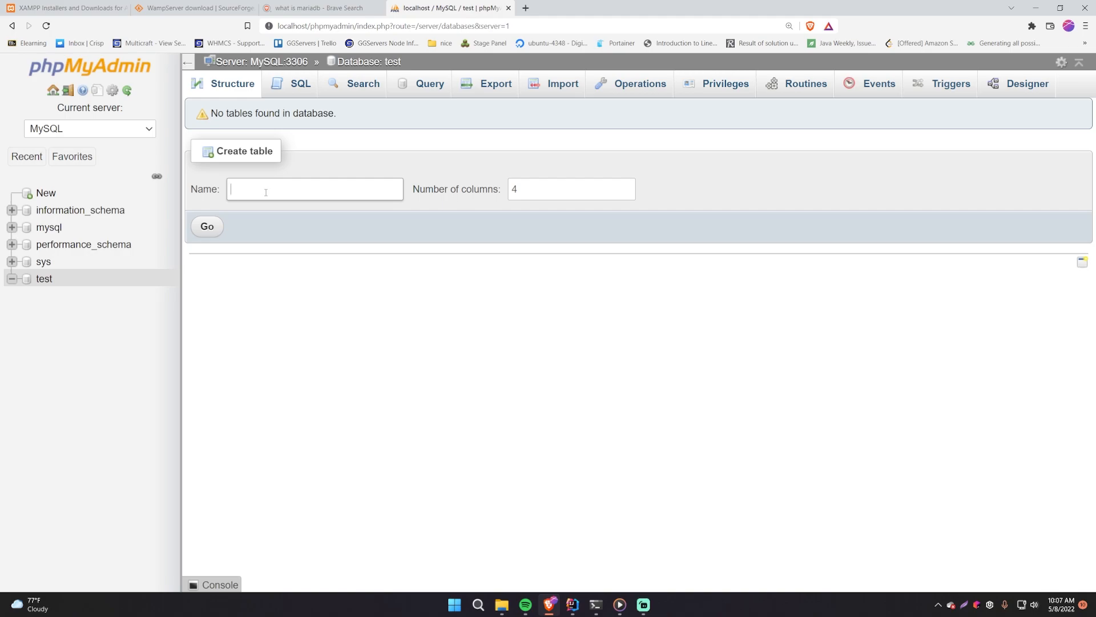
text(people)
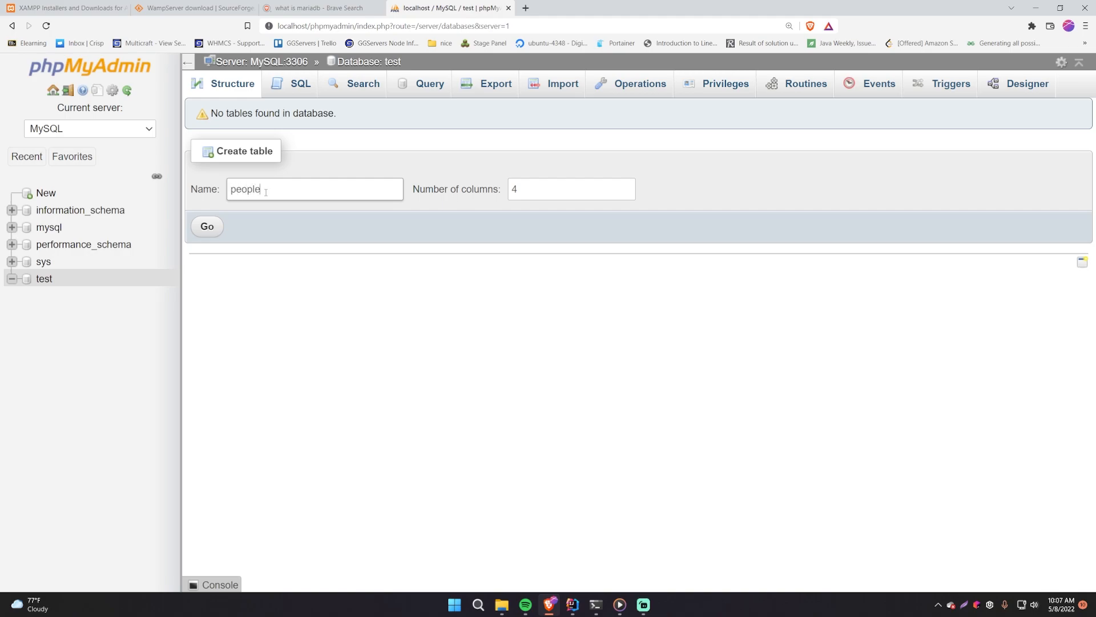
mouse_move(481, 208)
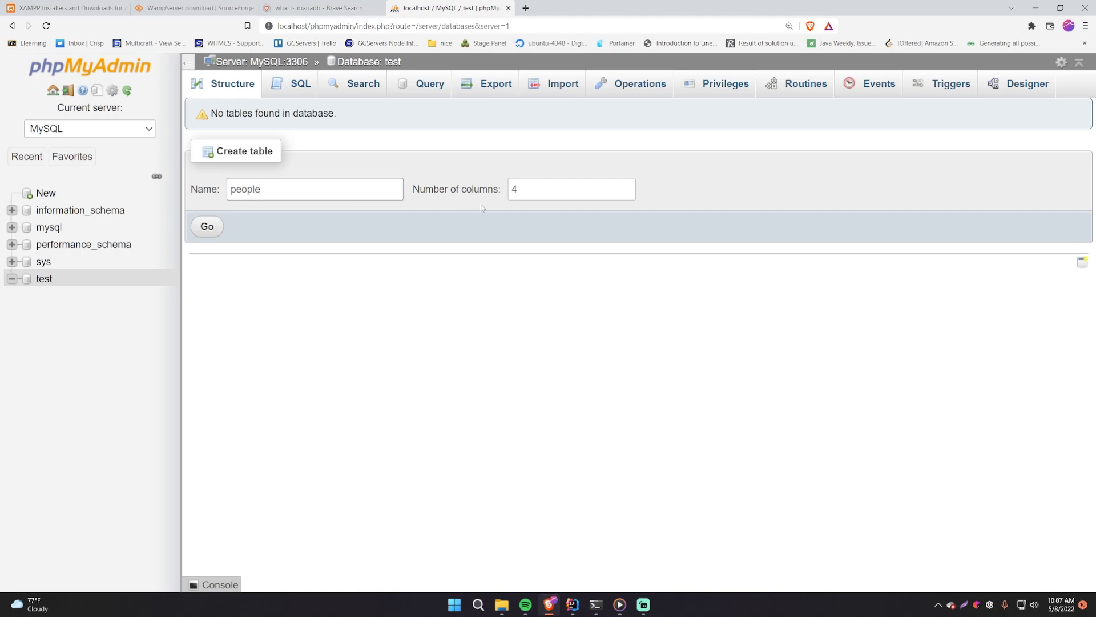
click(206, 226)
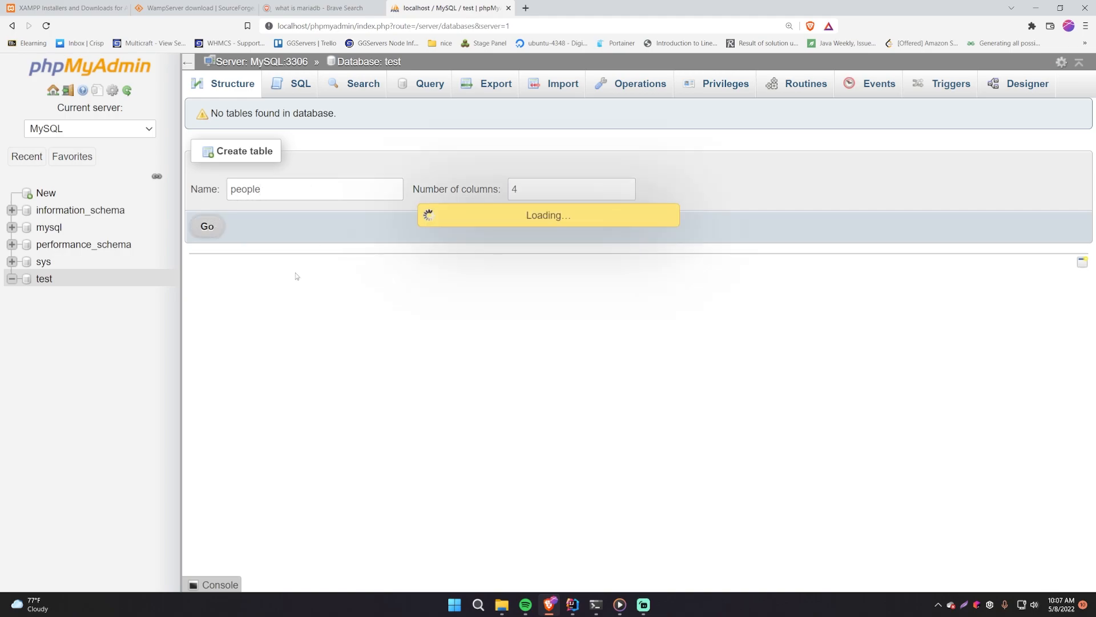
click(206, 226)
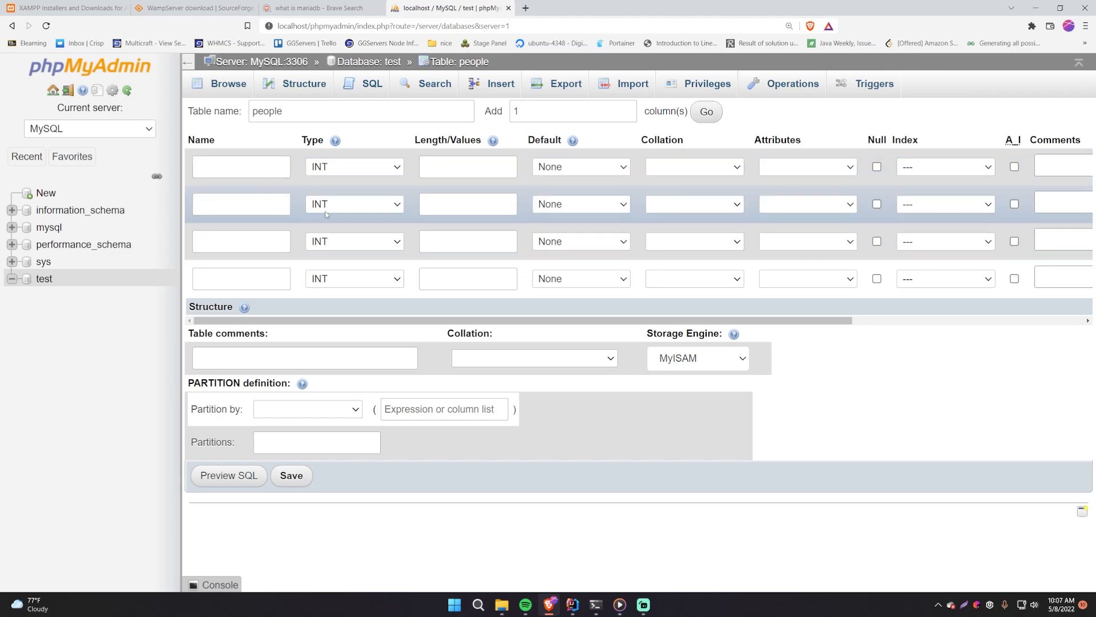
mouse_move(363, 199)
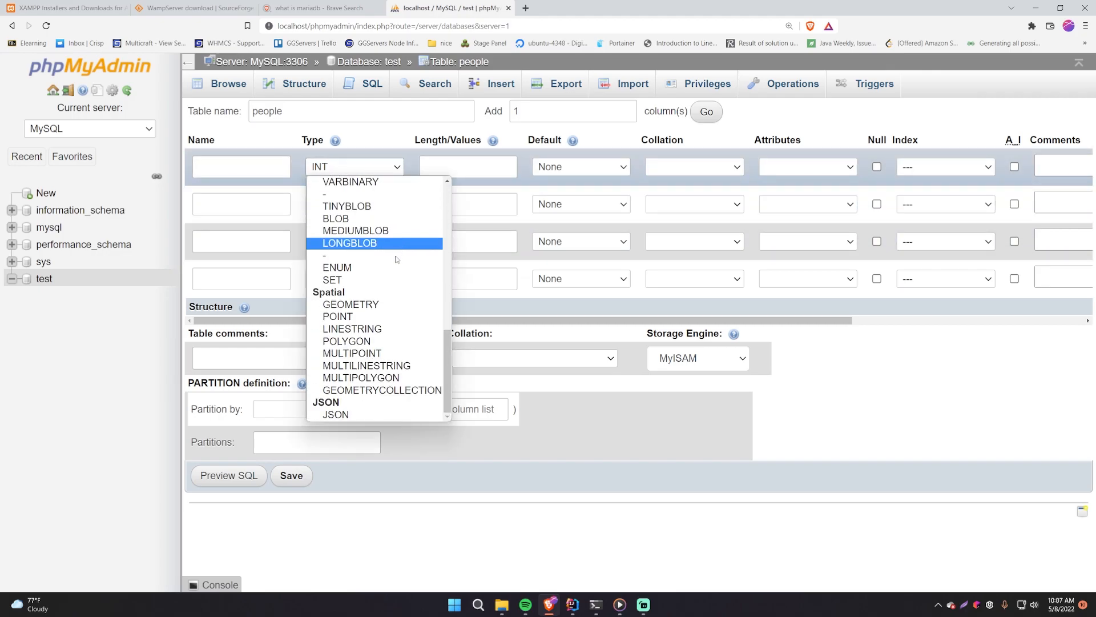
mouse_move(385, 257)
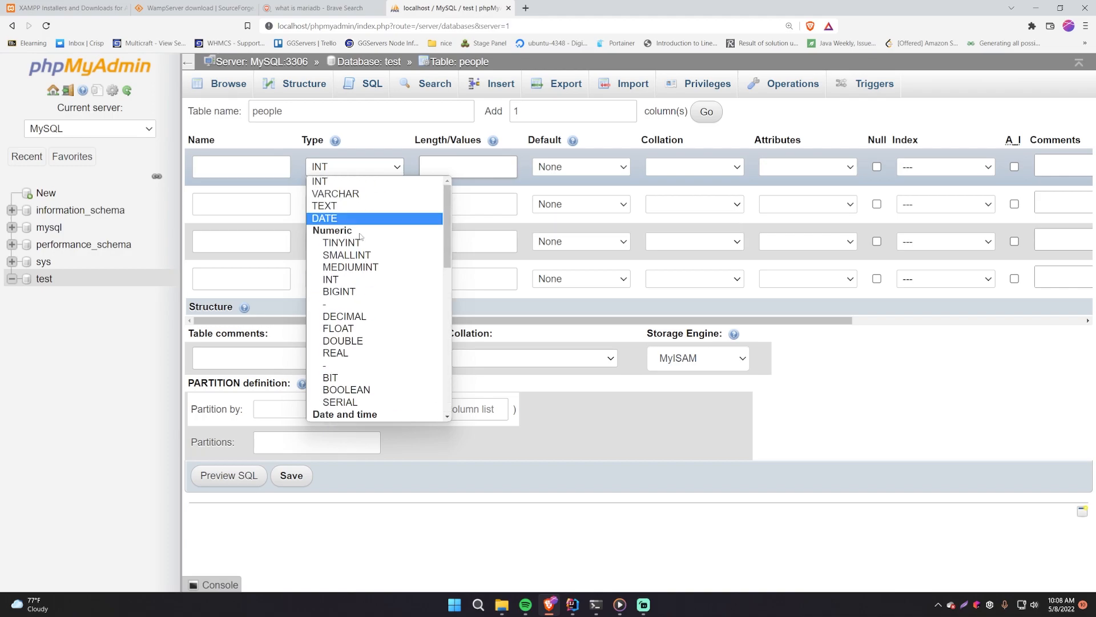
mouse_move(363, 232)
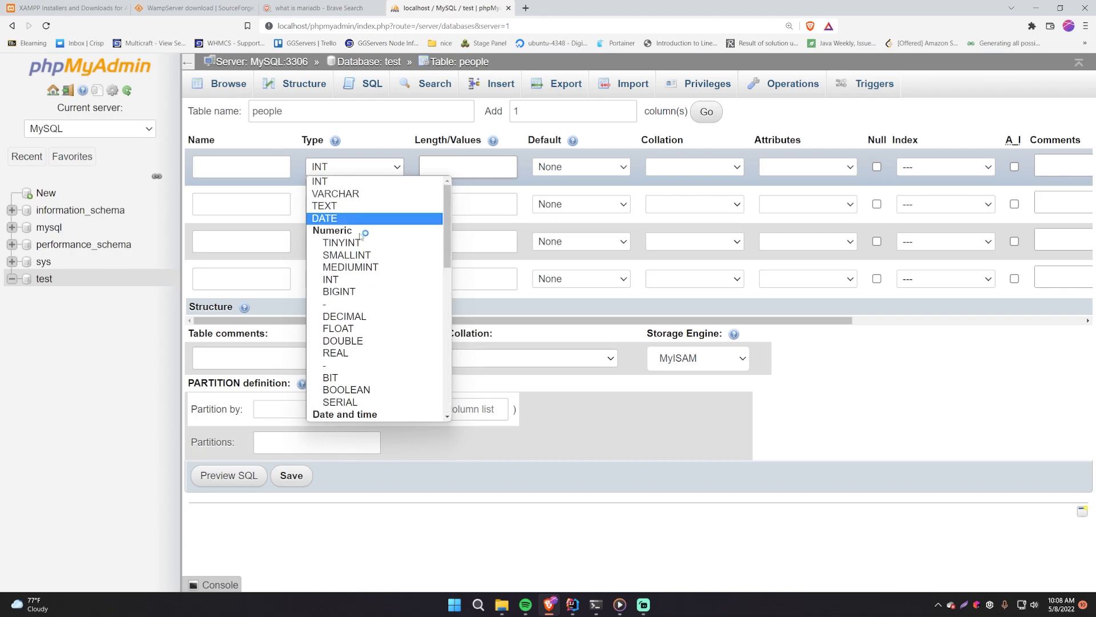
mouse_move(338, 291)
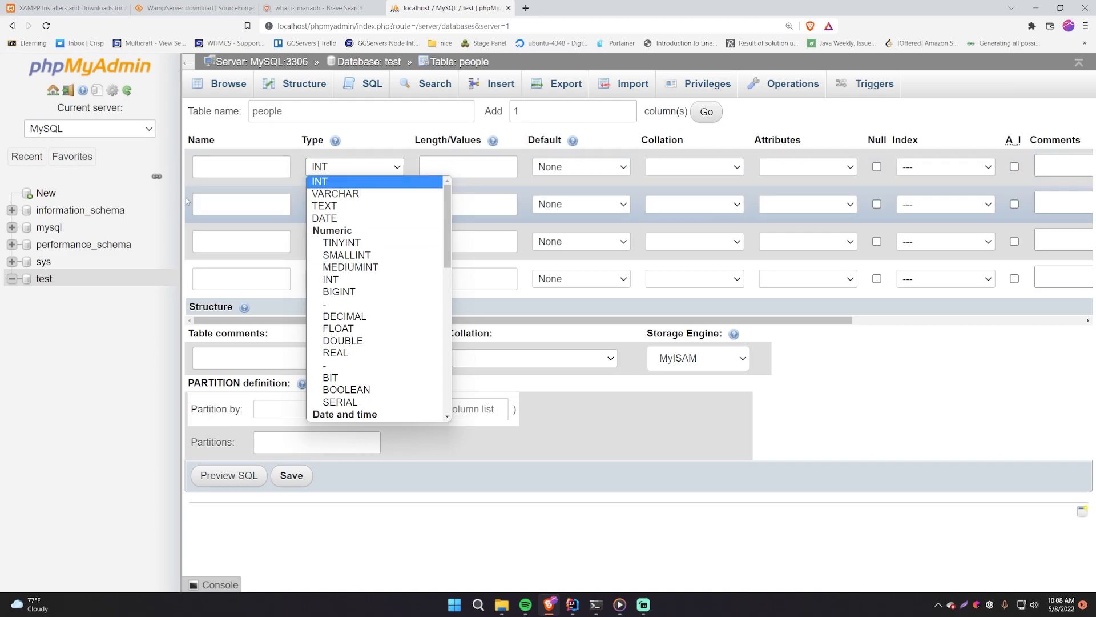
mouse_move(335, 353)
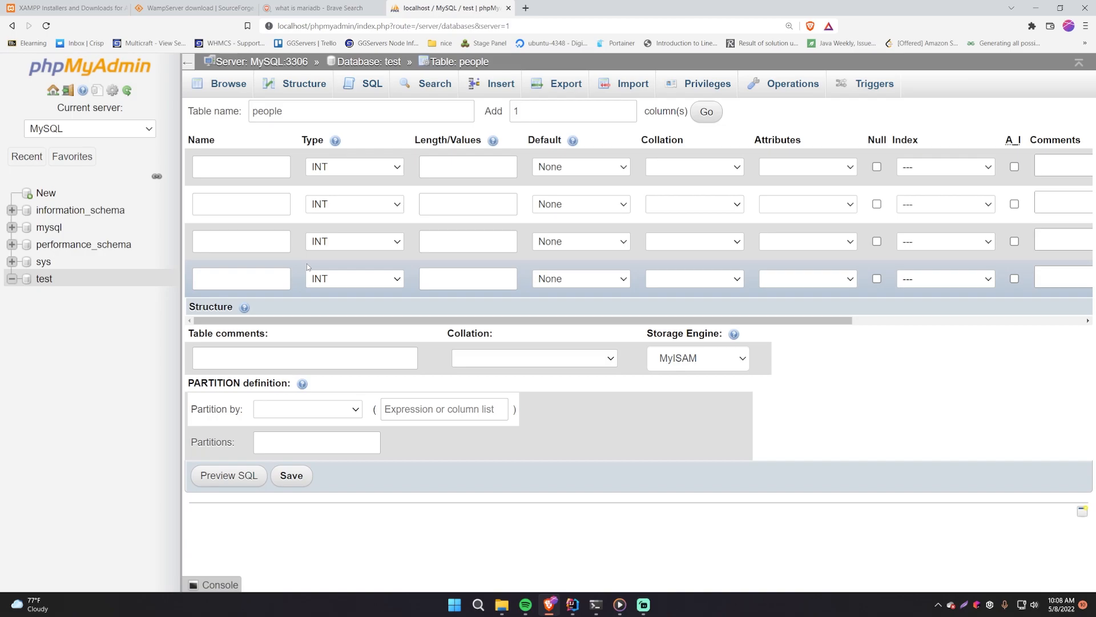
click(66, 8)
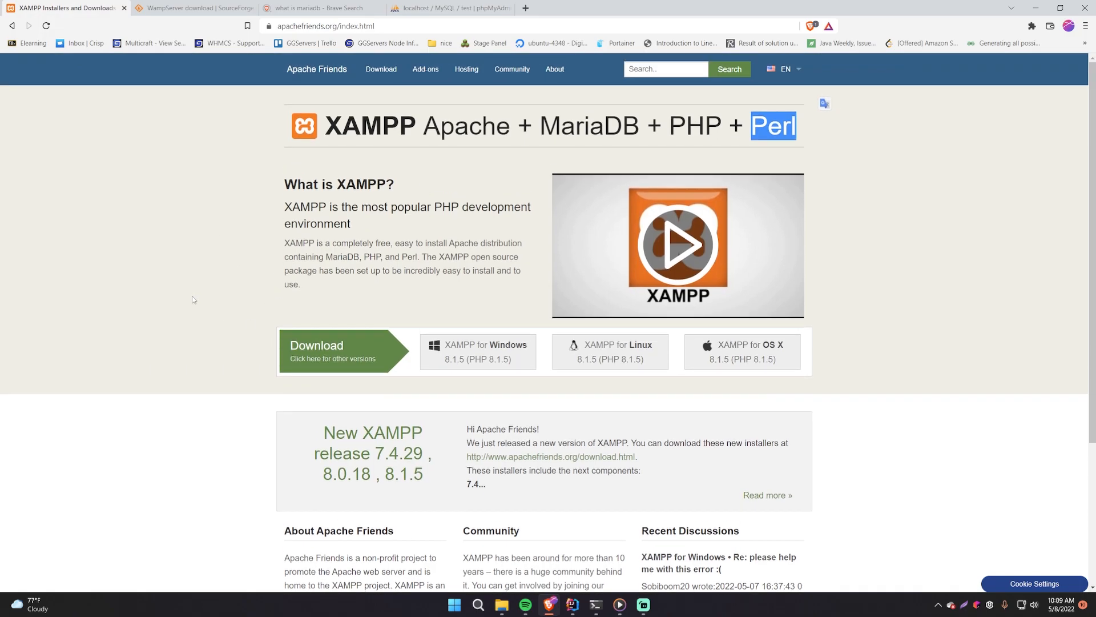
mouse_move(264, 306)
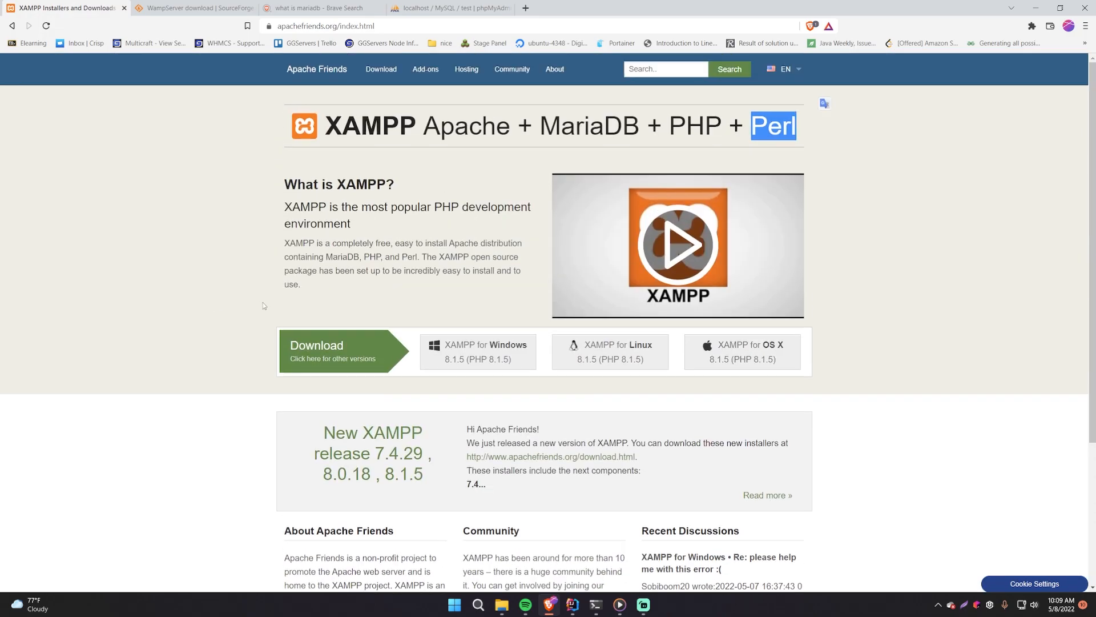
mouse_move(181, 326)
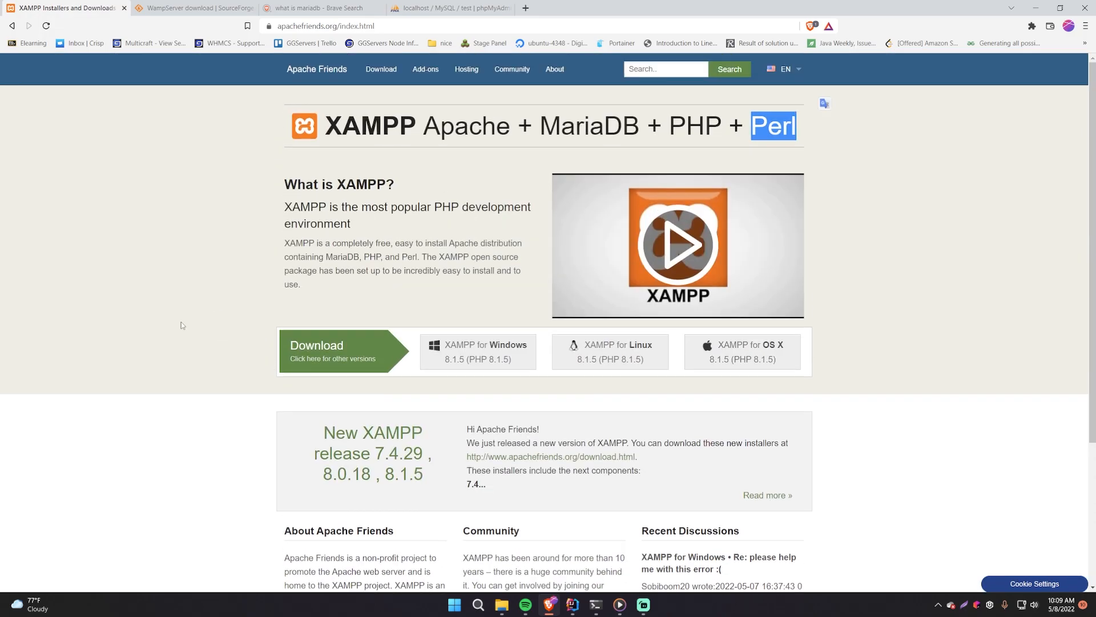
click(451, 8)
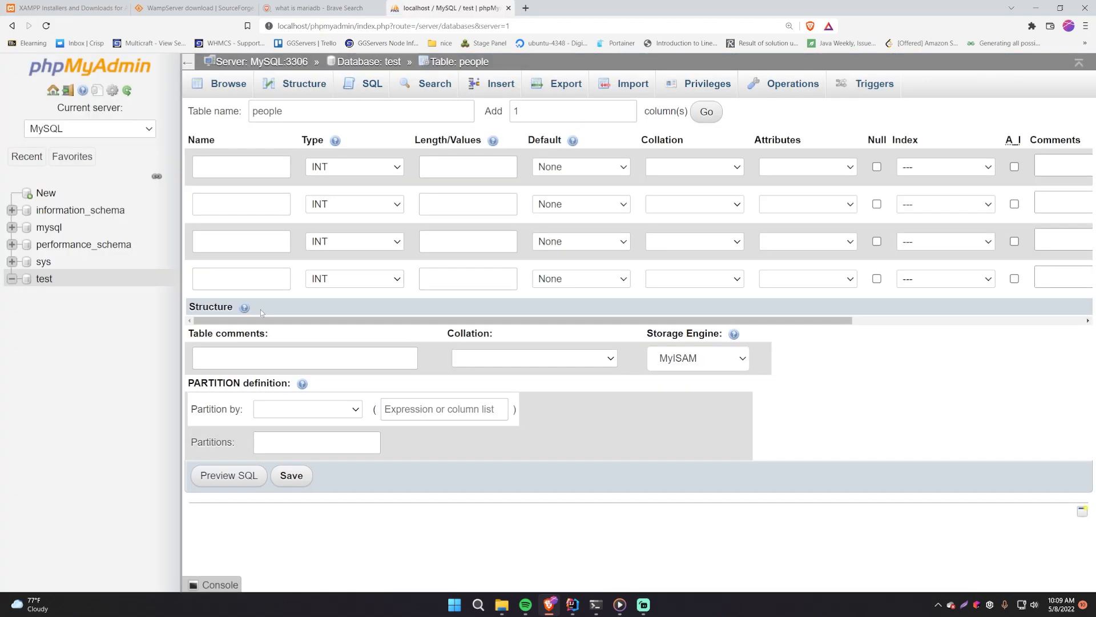